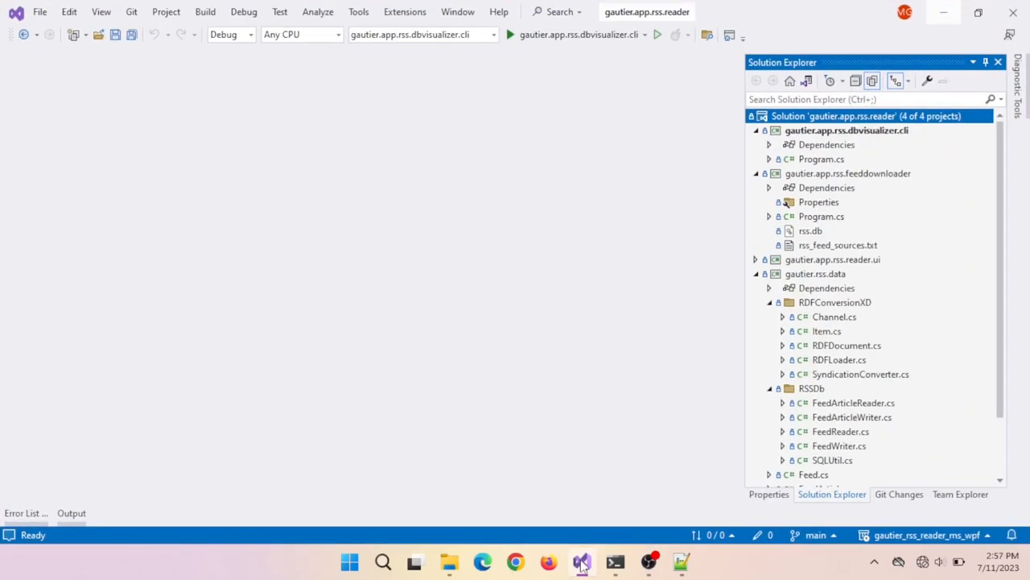
{"action": "mouse_move", "coordinate": [552, 403]}
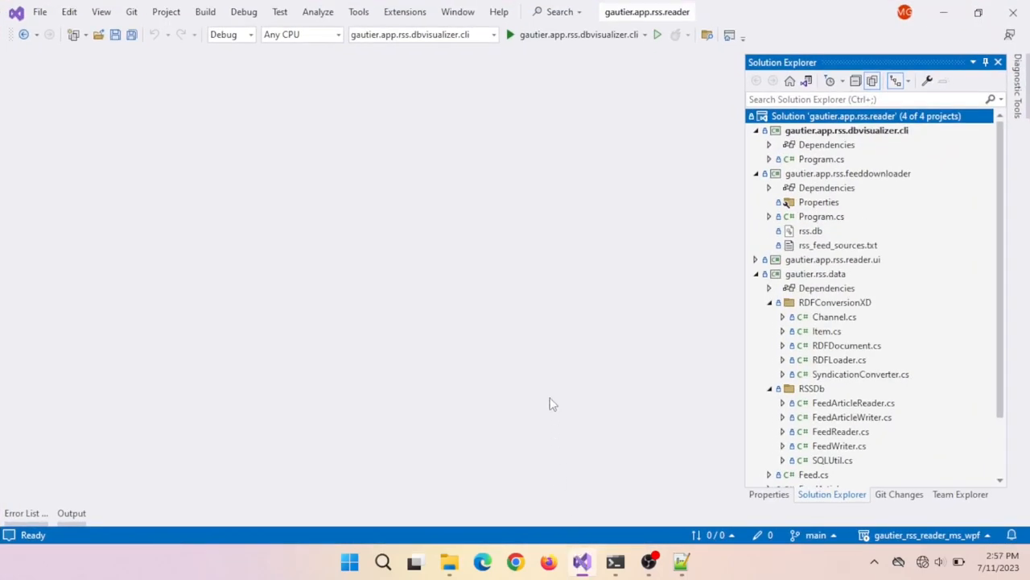
Open Program.cs in gautier.app.rss.dbvisualizer.cli and scroll through its feed-printing code.
{"action": "left_click", "coordinate": [821, 159]}
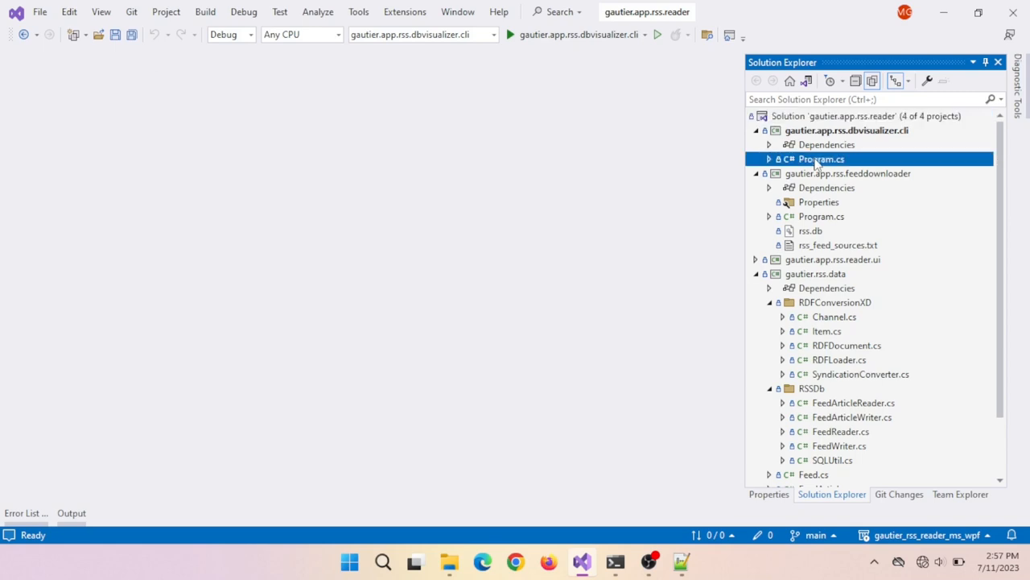
{"action": "double_click", "coordinate": [821, 158]}
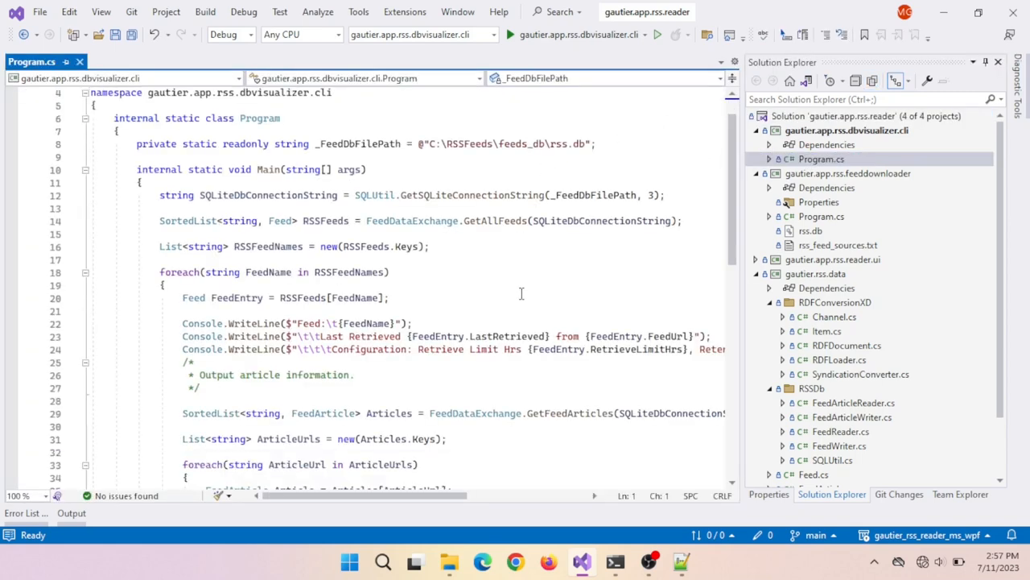
{"action": "scroll", "scroll_direction": "down", "scroll_amount": 3}
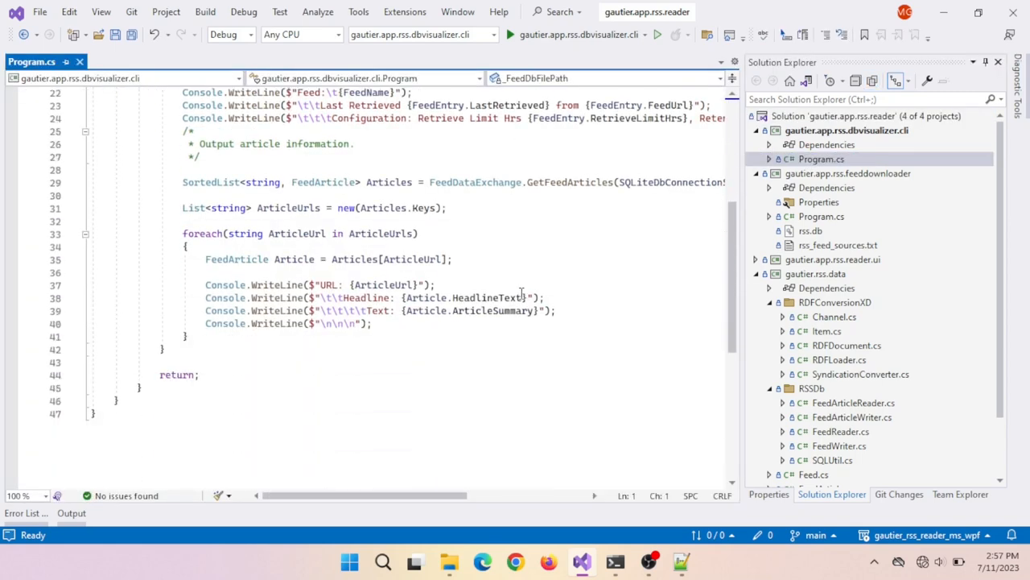
{"action": "scroll", "scroll_direction": "up", "scroll_amount": 3}
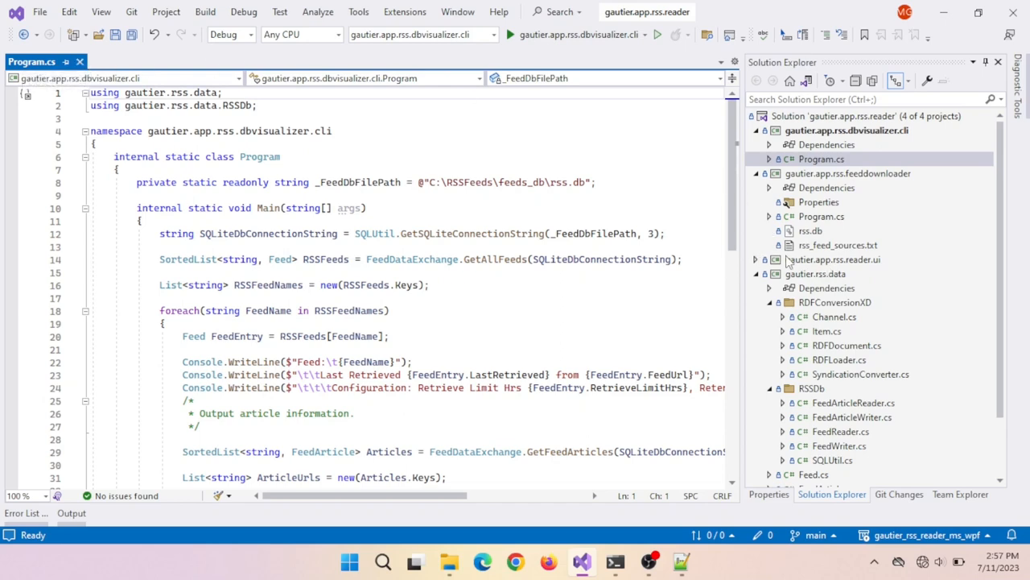
Set gautier.app.rss.reader.ui as startup project, expand it, and collapse feeddownloader.
{"action": "right_click", "coordinate": [833, 259]}
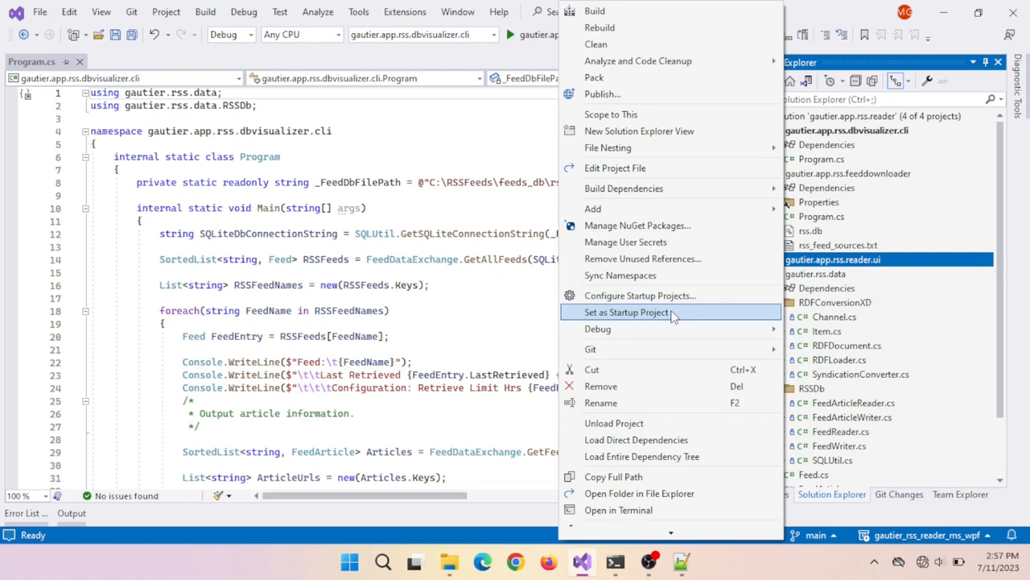
{"action": "left_click", "coordinate": [628, 312]}
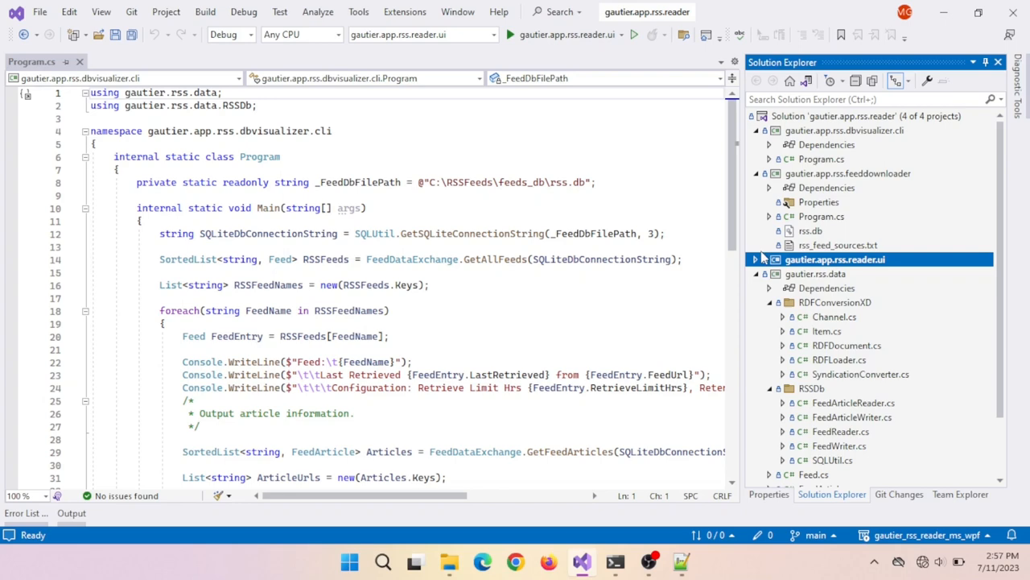
{"action": "left_click", "coordinate": [755, 259]}
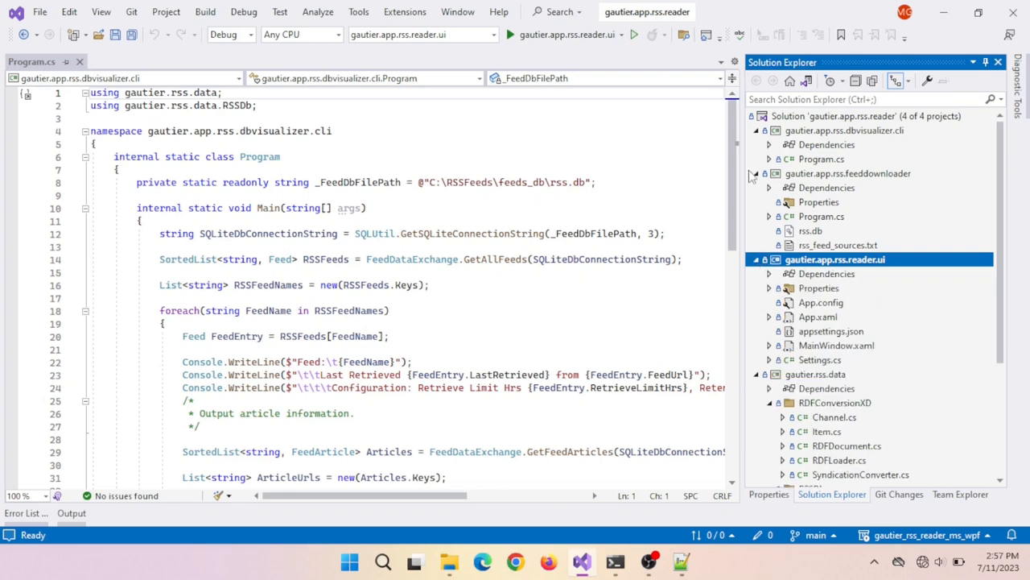
{"action": "left_click", "coordinate": [757, 173]}
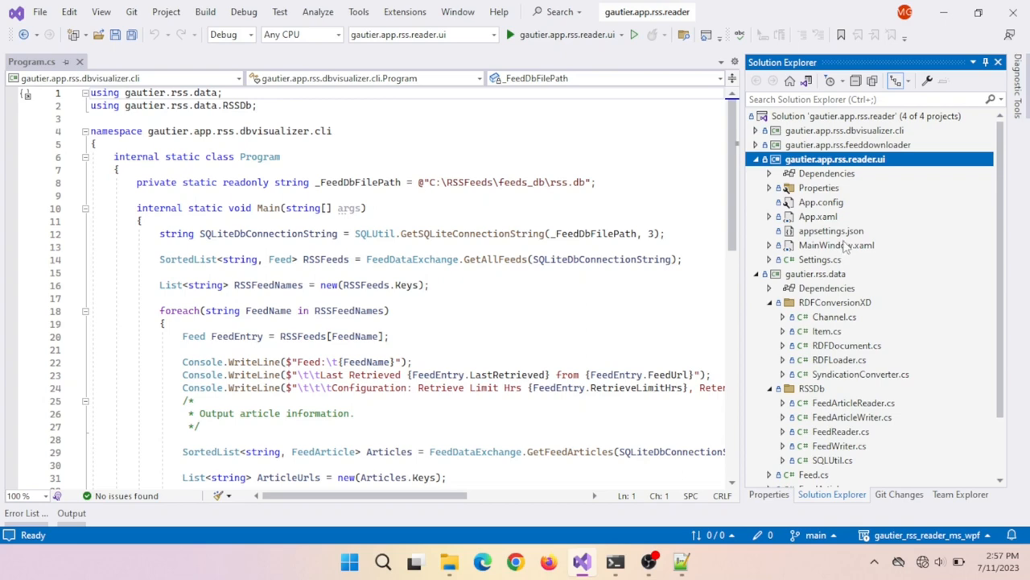
Open the reader UI's MainWindow.xaml.cs and scroll through it to the end.
{"action": "right_click", "coordinate": [835, 245]}
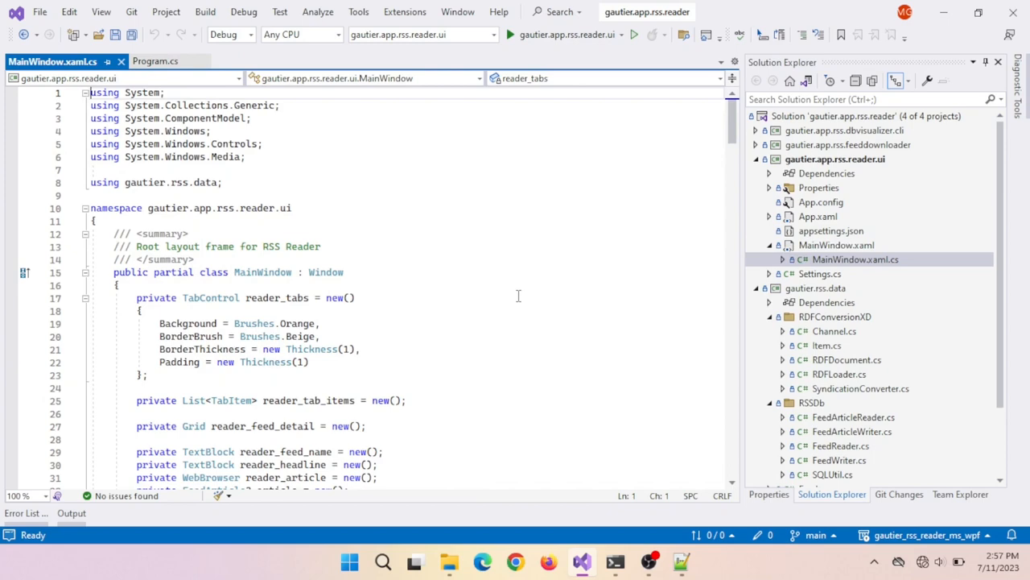
{"action": "scroll", "scroll_direction": "down", "scroll_amount": 3}
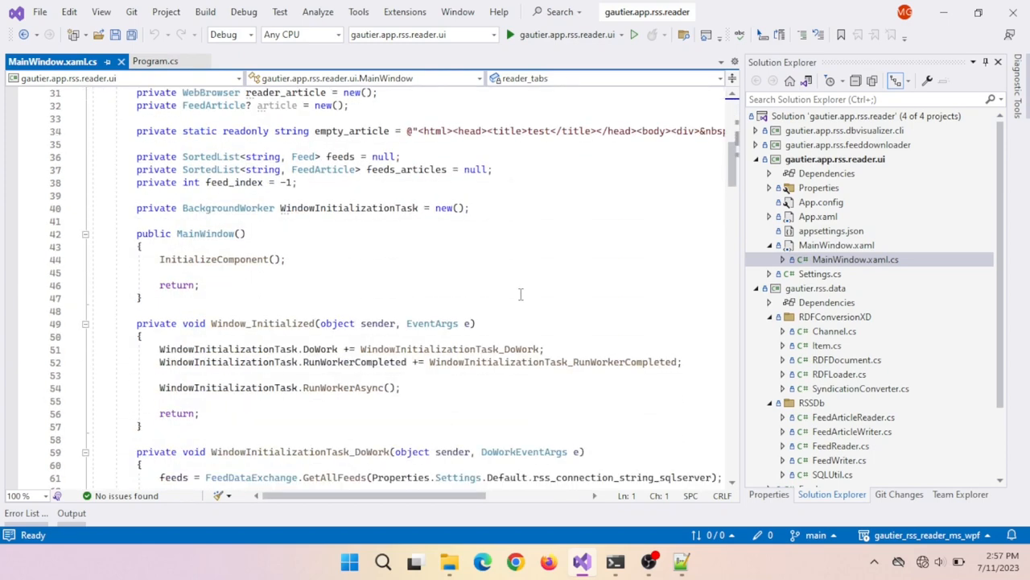
{"action": "scroll", "scroll_direction": "down", "scroll_amount": 3}
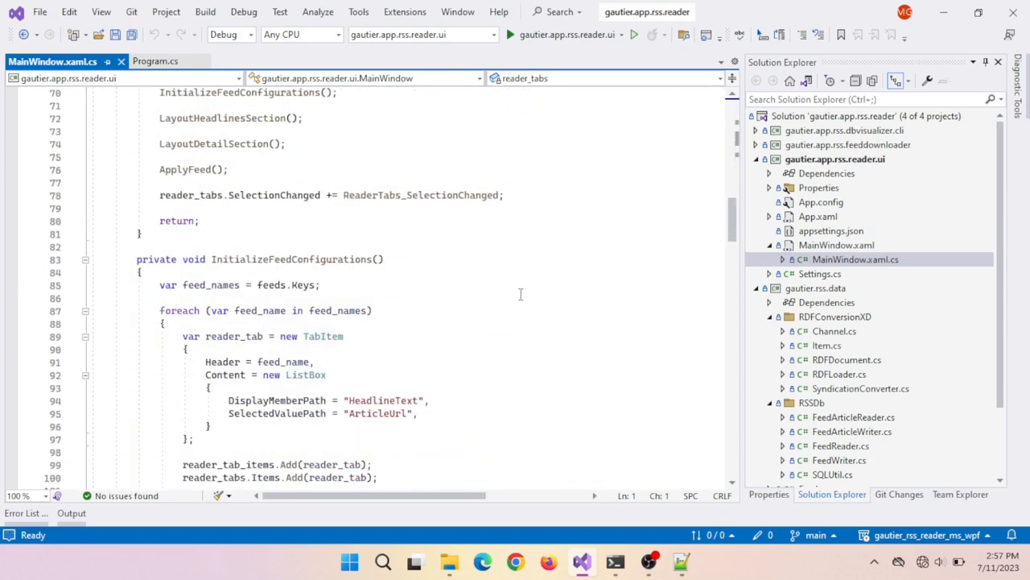
{"action": "scroll", "scroll_direction": "down", "scroll_amount": 3}
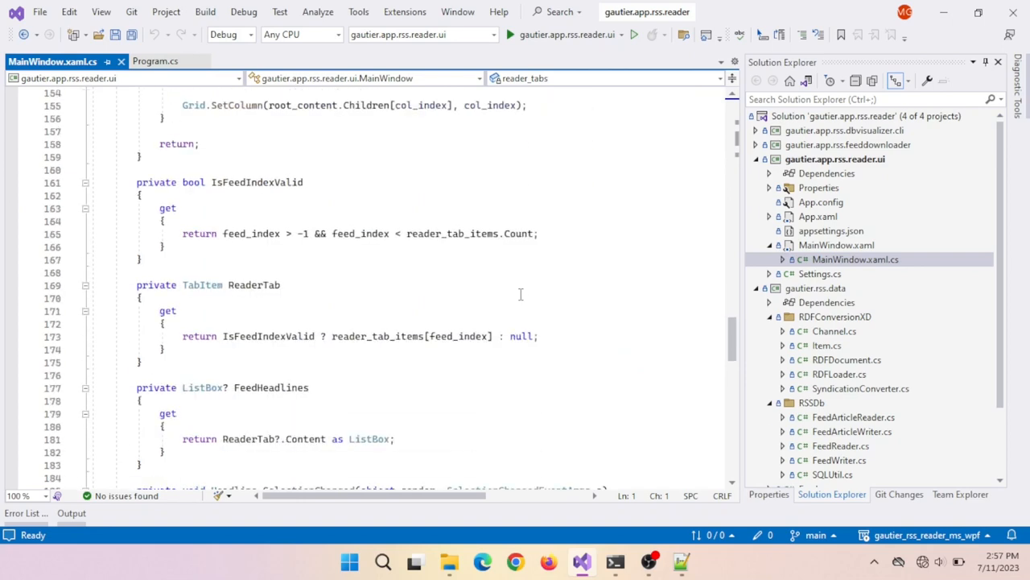
{"action": "scroll", "scroll_direction": "down", "scroll_amount": 3}
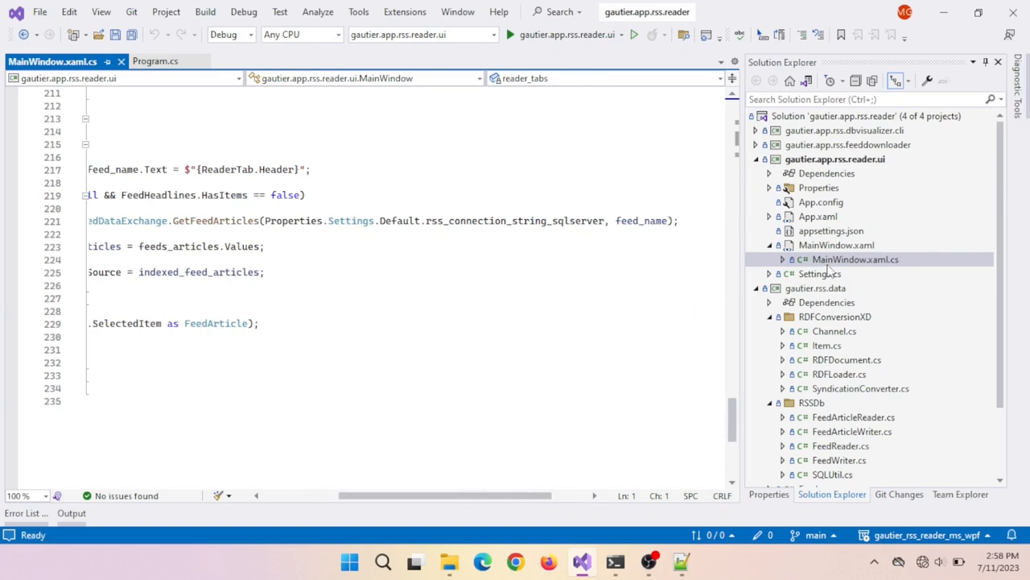
{"action": "double_click", "coordinate": [819, 273]}
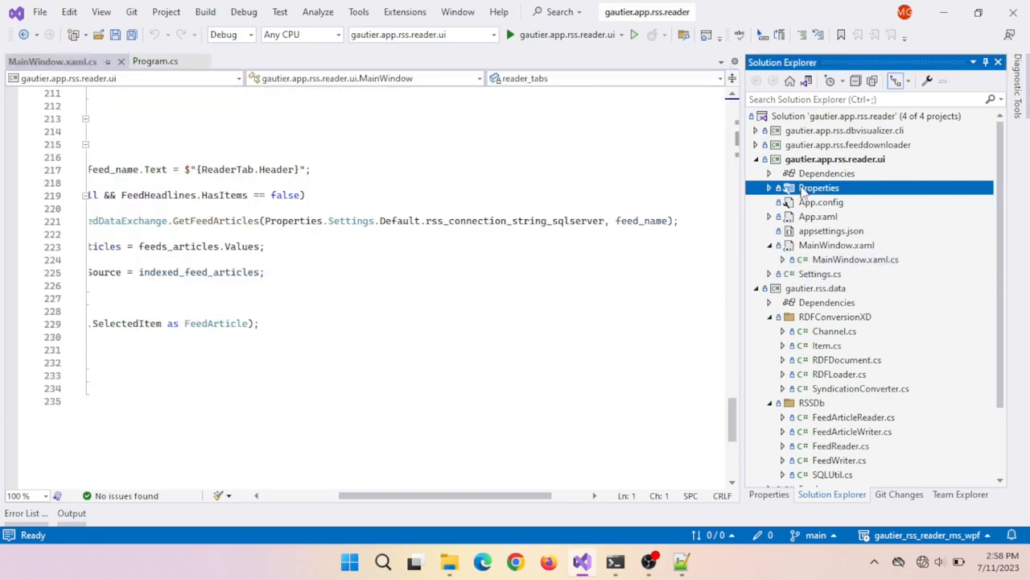
Inspect feeds_column_names in Settings.settings, then remove the feeds_articles_column_names setting.
{"action": "double_click", "coordinate": [819, 188]}
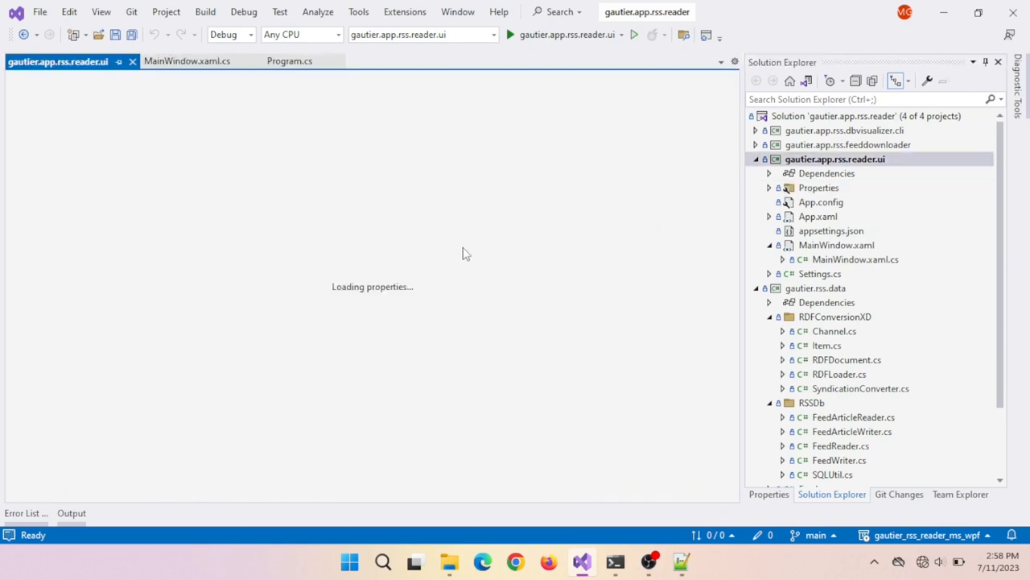
{"action": "mouse_move", "coordinate": [226, 319]}
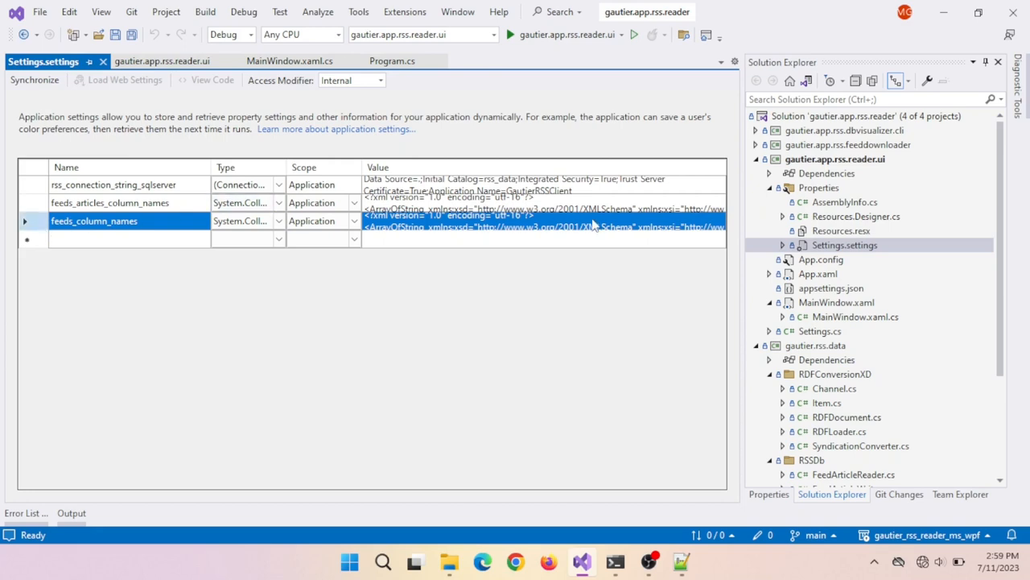
{"action": "left_click", "coordinate": [353, 221]}
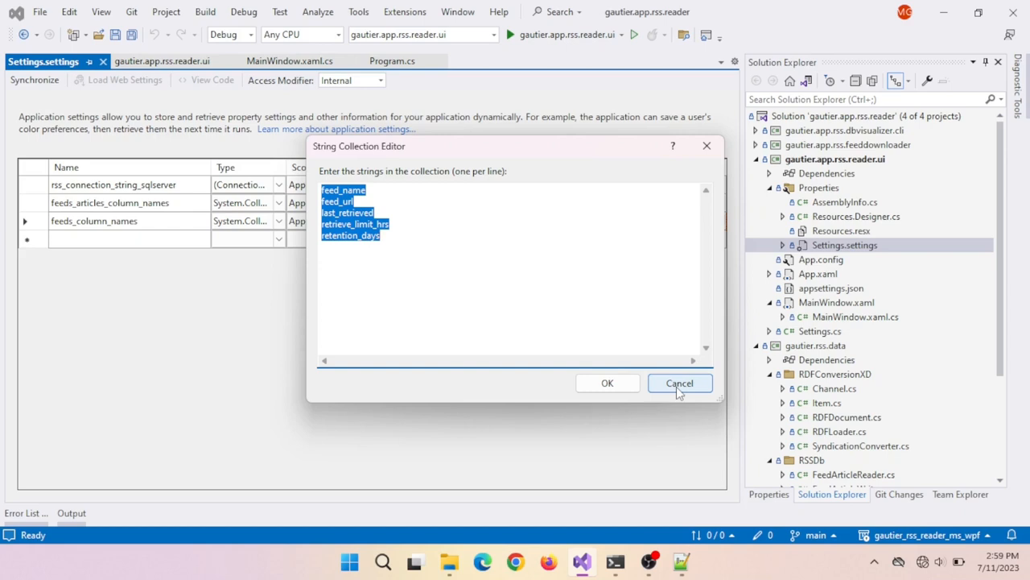
{"action": "left_click", "coordinate": [679, 383]}
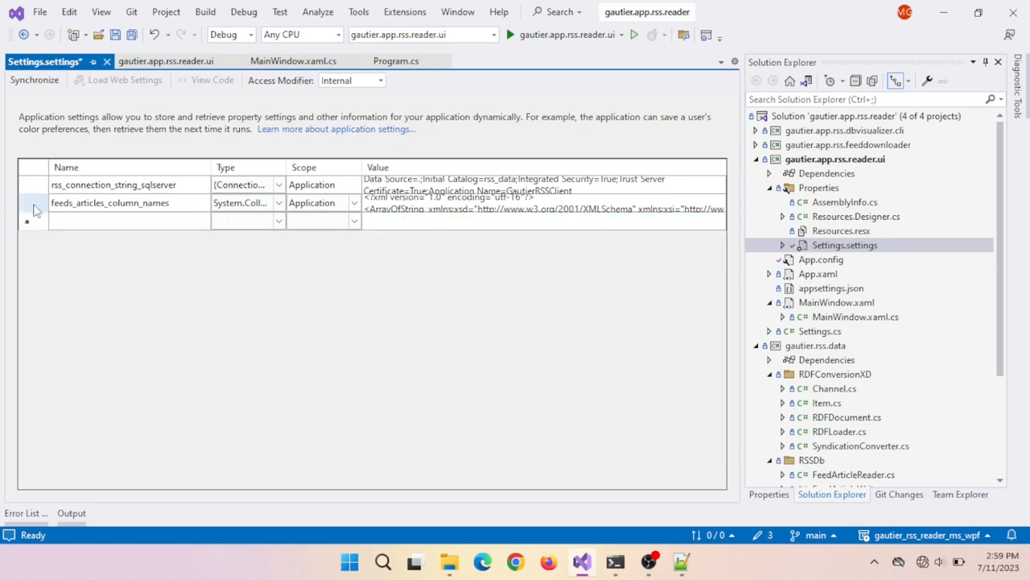
{"action": "right_click", "coordinate": [34, 203]}
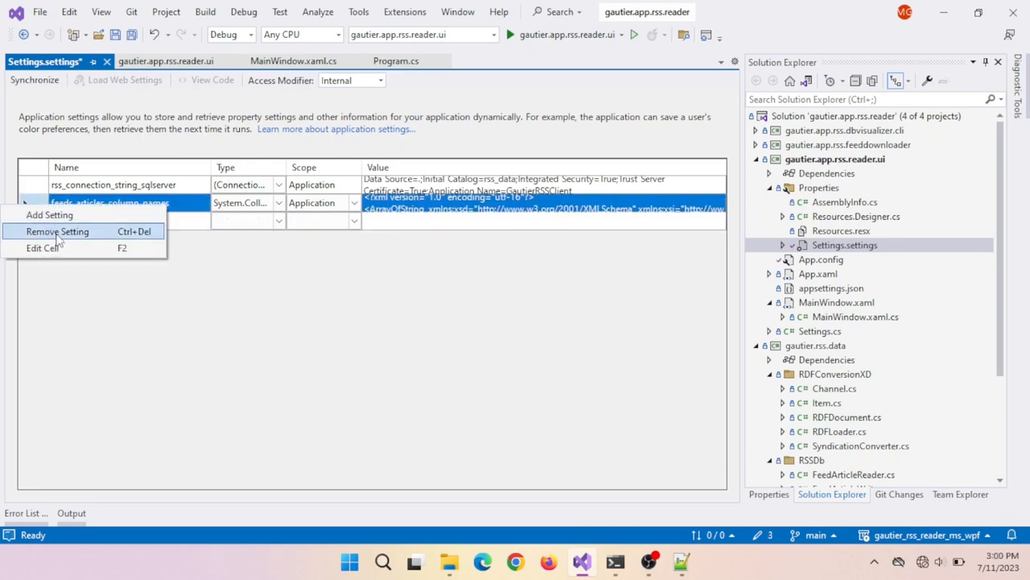
{"action": "left_click", "coordinate": [58, 231]}
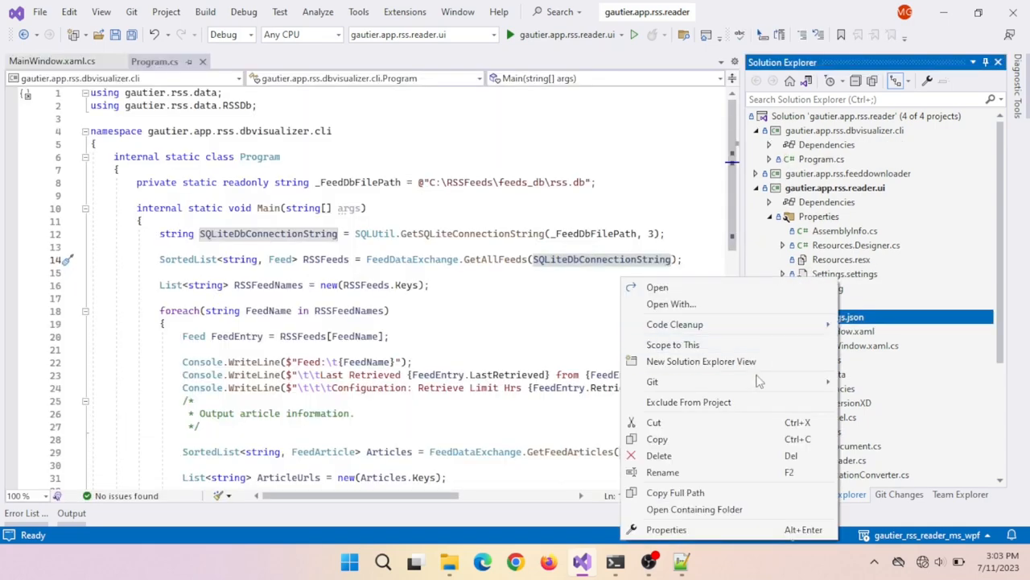
Remove the SQL Server connectionStrings block from the reader UI's App.config and save.
{"action": "left_click", "coordinate": [659, 455]}
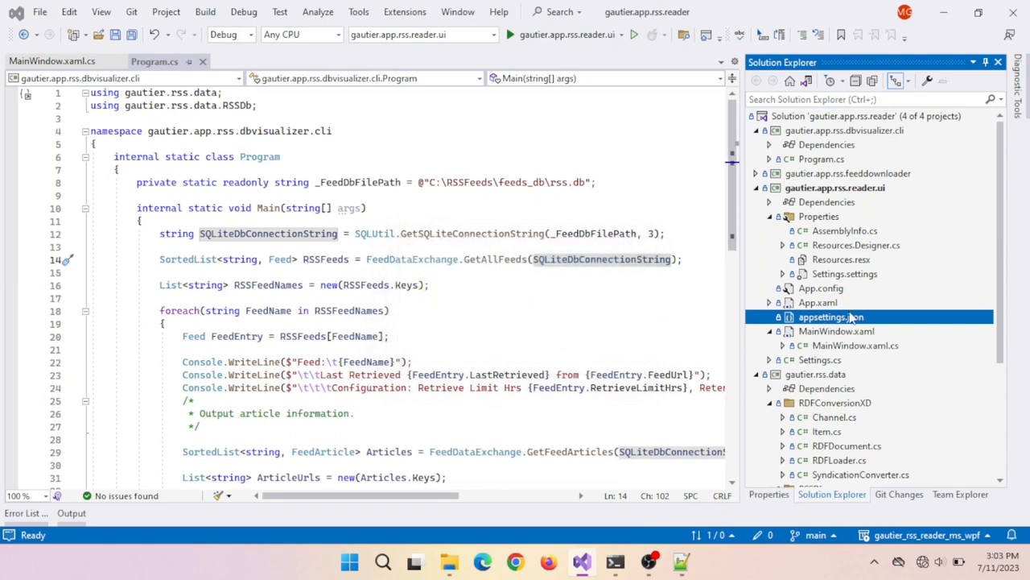
{"action": "left_click", "coordinate": [836, 316]}
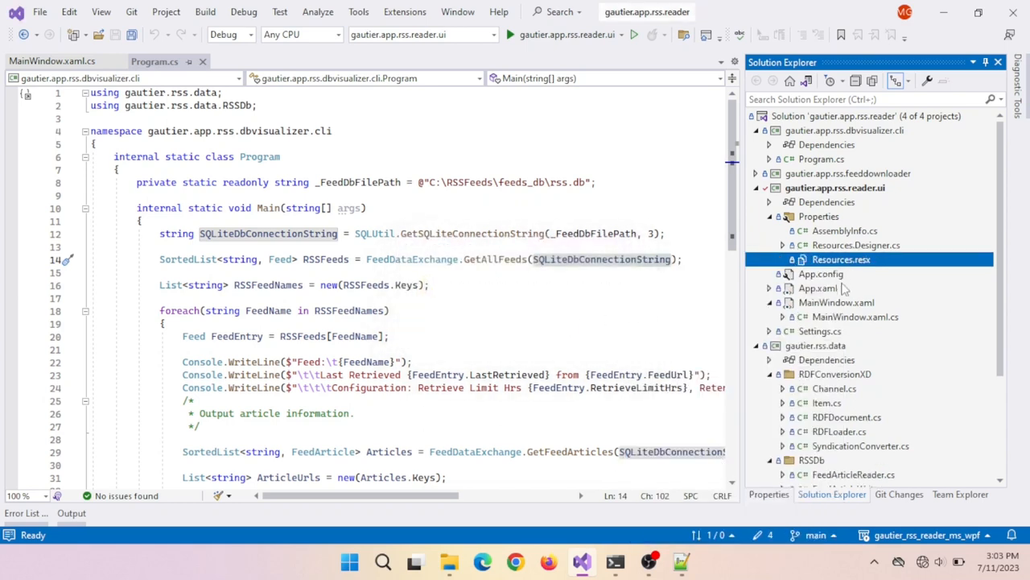
{"action": "left_click", "coordinate": [821, 273]}
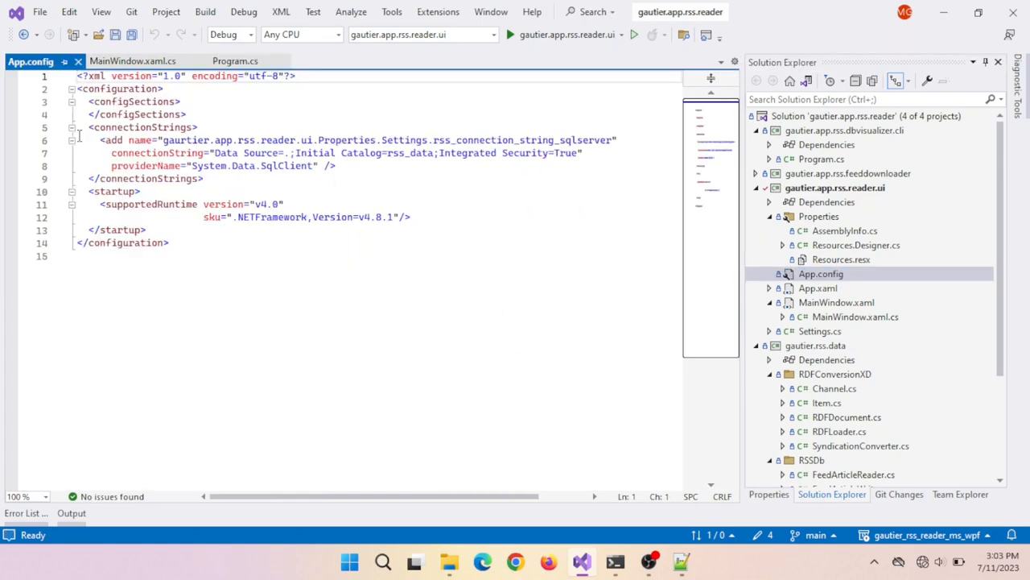
{"action": "mouse_move", "coordinate": [48, 109]}
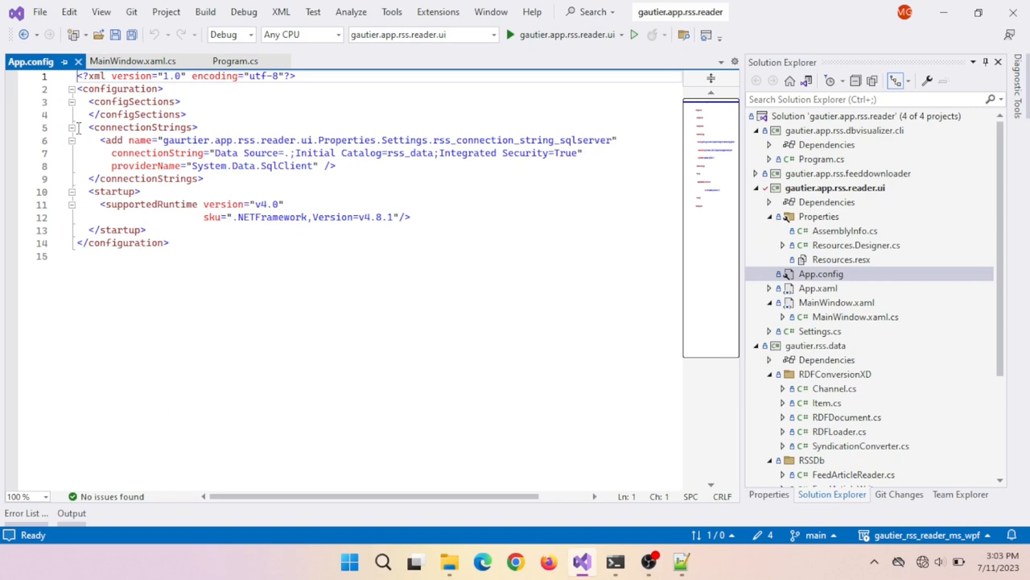
{"action": "left_click", "coordinate": [72, 127]}
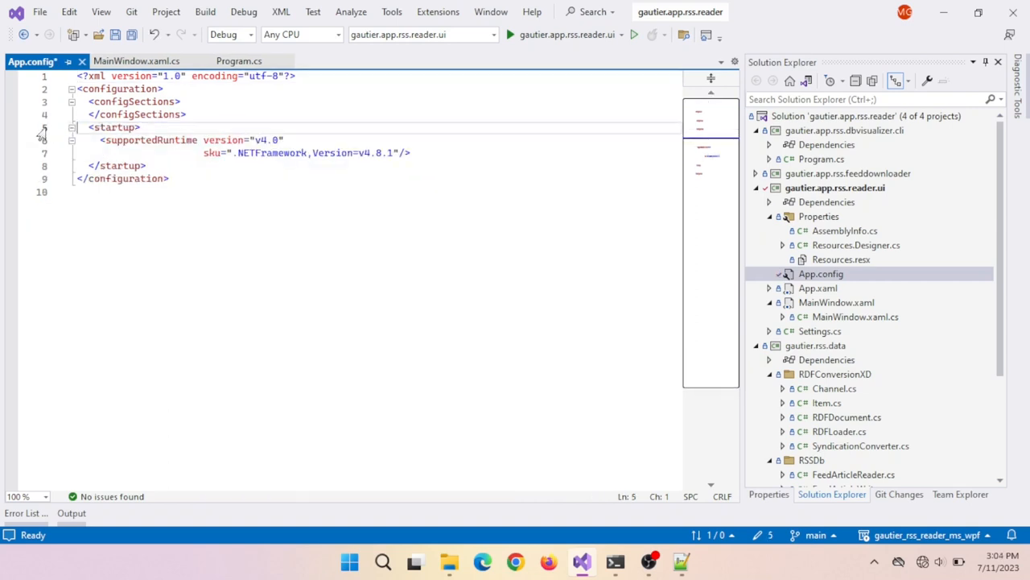
{"action": "key", "text": "ctrl+s"}
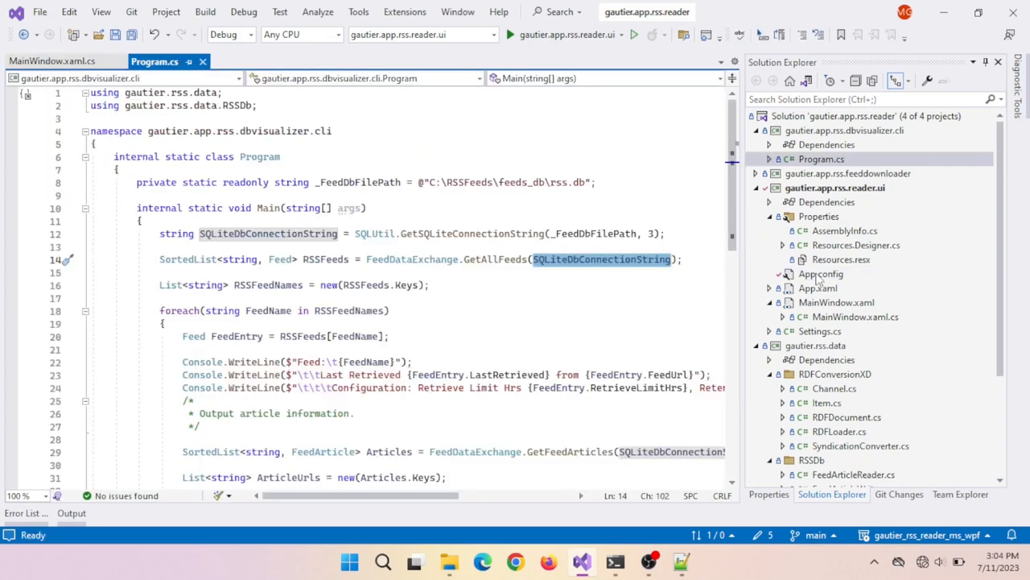
Delete App.config and Settings.cs from the reader UI project, and open MainWindow.xaml.cs.
{"action": "right_click", "coordinate": [821, 274]}
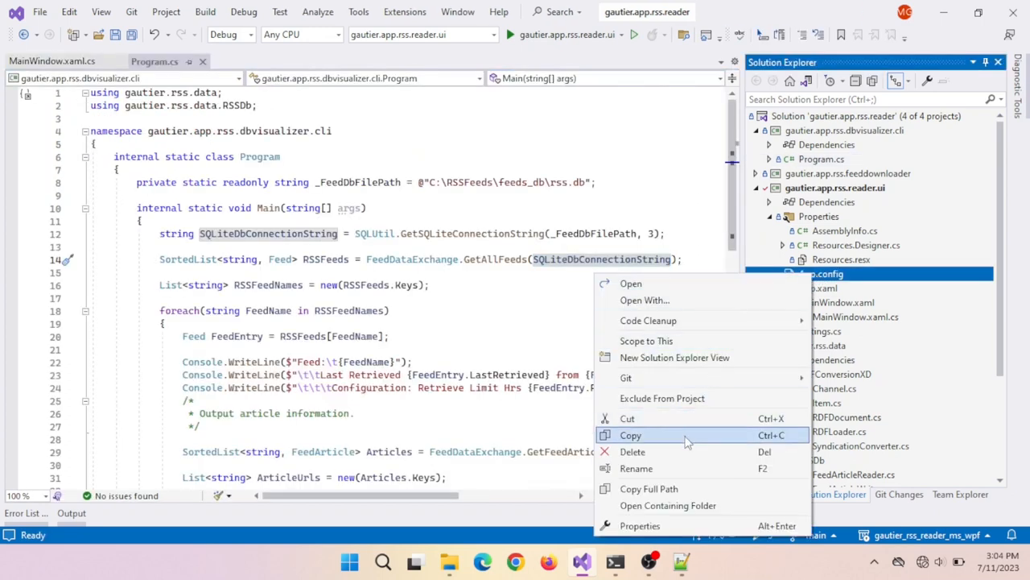
{"action": "left_click", "coordinate": [633, 451]}
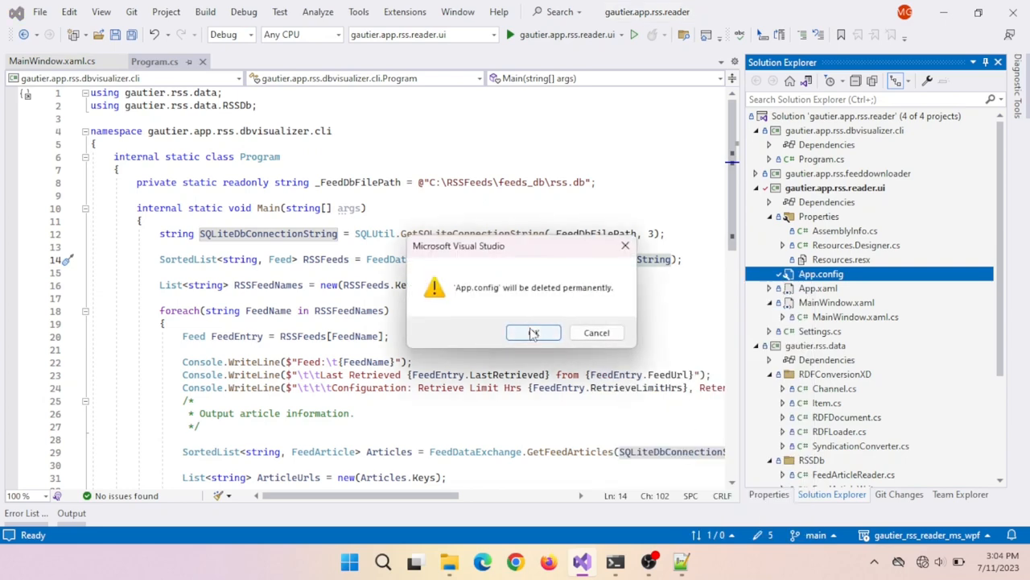
{"action": "left_click", "coordinate": [532, 332]}
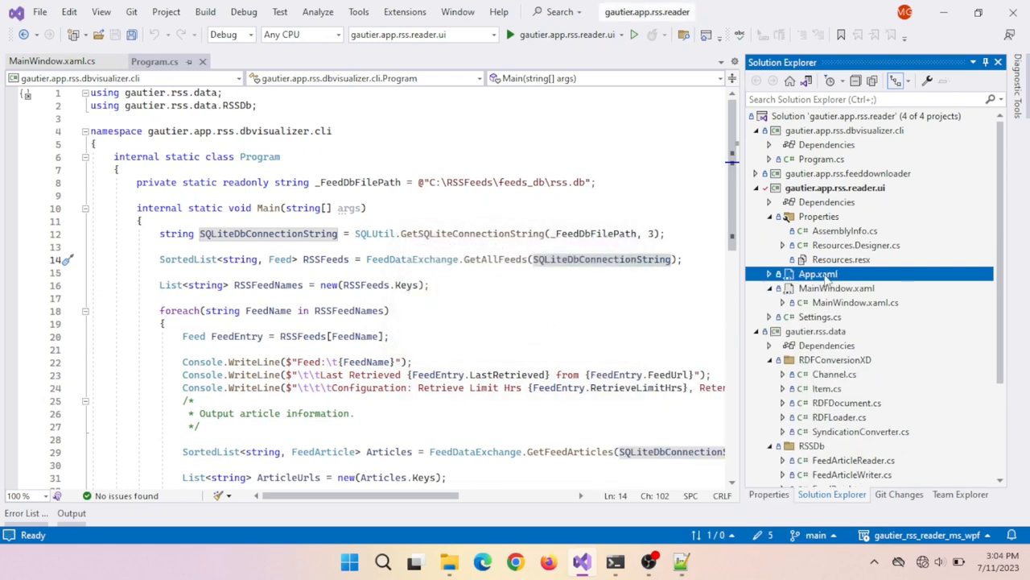
{"action": "left_click", "coordinate": [819, 317]}
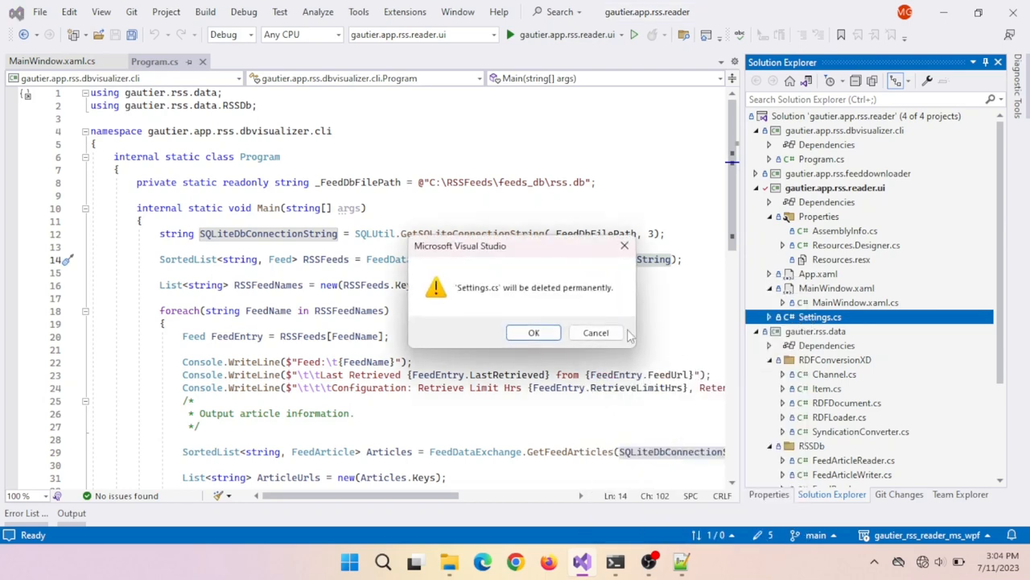
{"action": "left_click", "coordinate": [533, 332]}
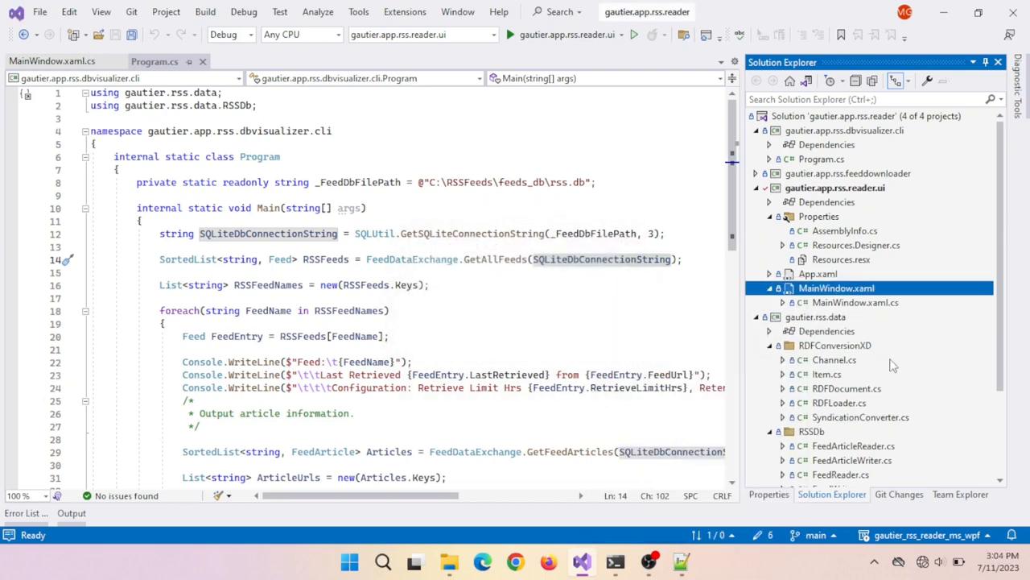
{"action": "left_click", "coordinate": [132, 34]}
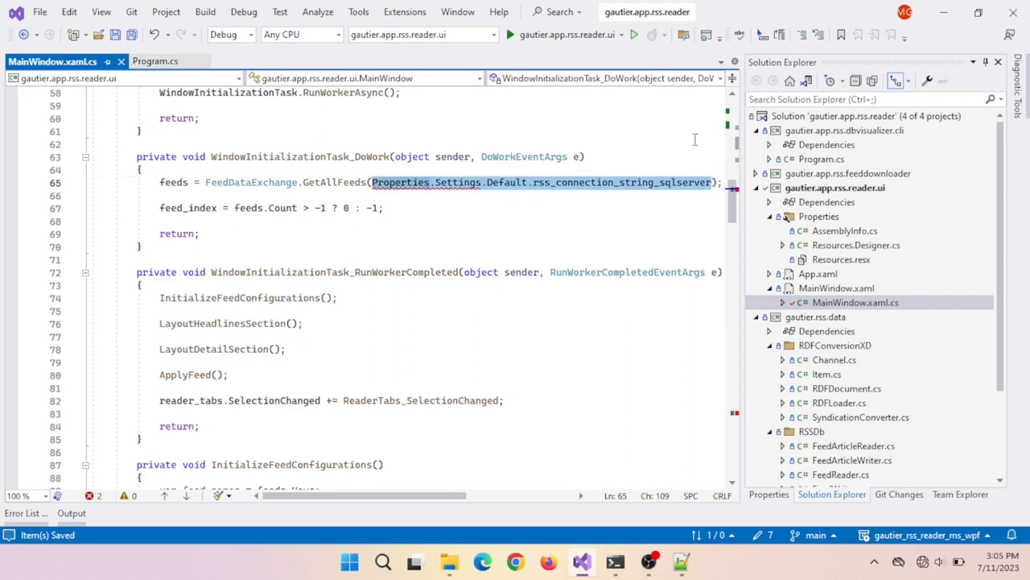
Review the GetAllFeeds and GetFeedArticles calls now using SQLiteDbConnectionString.
{"action": "scroll", "scroll_direction": "down", "scroll_amount": 3}
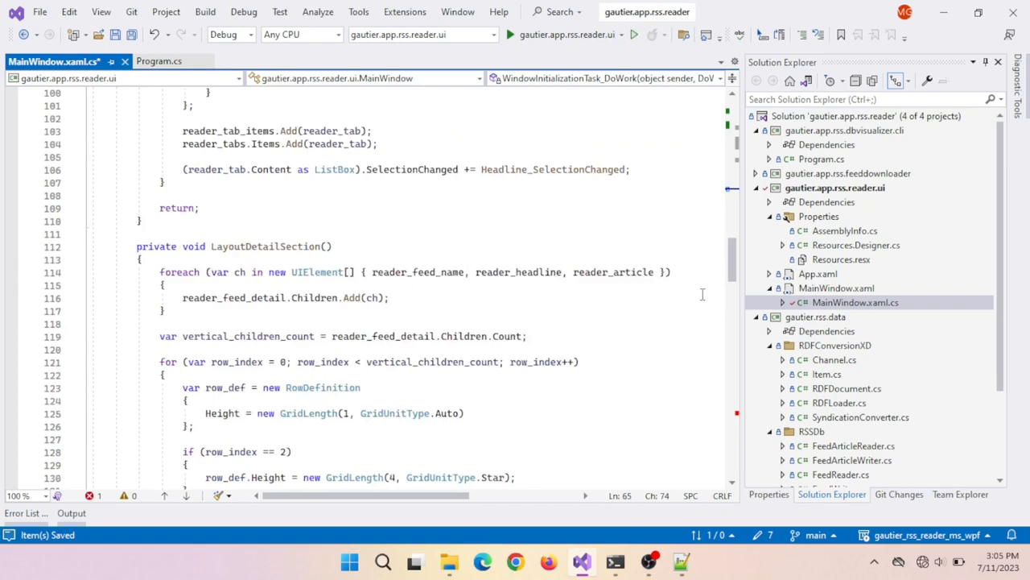
{"action": "scroll", "scroll_direction": "down", "scroll_amount": 3}
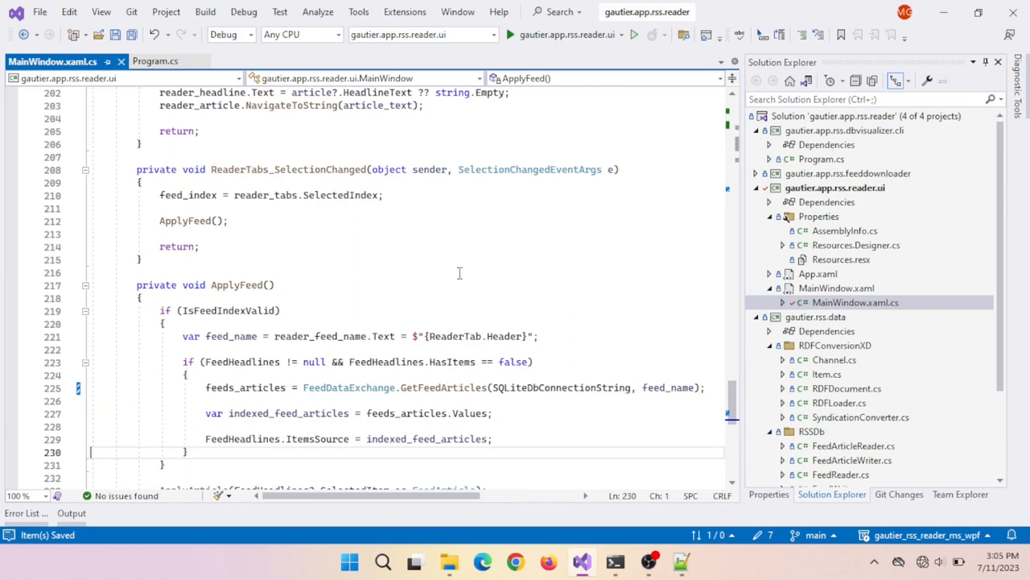
Build the whole solution from the Build menu.
{"action": "left_click", "coordinate": [206, 12]}
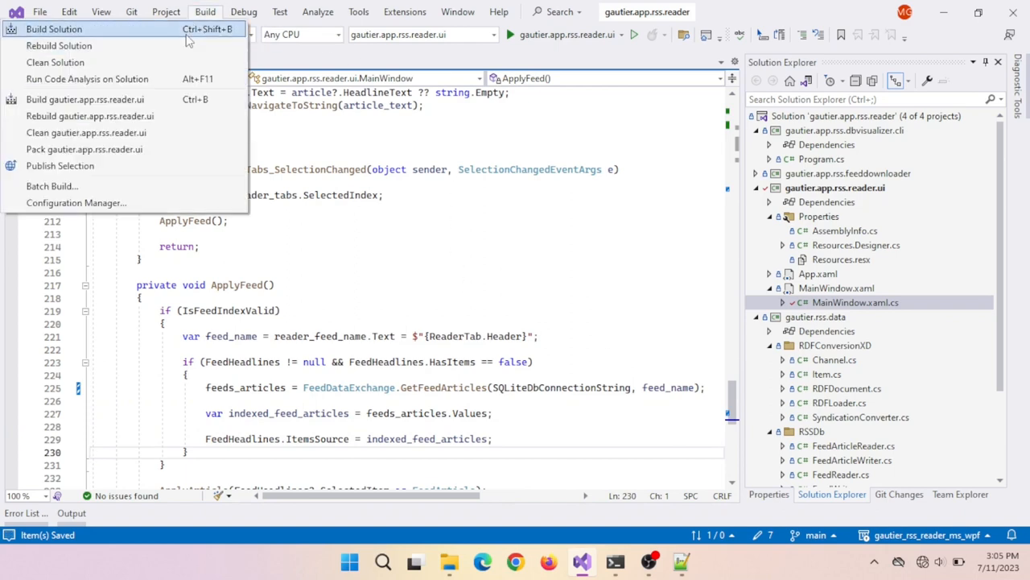
{"action": "left_click", "coordinate": [54, 29]}
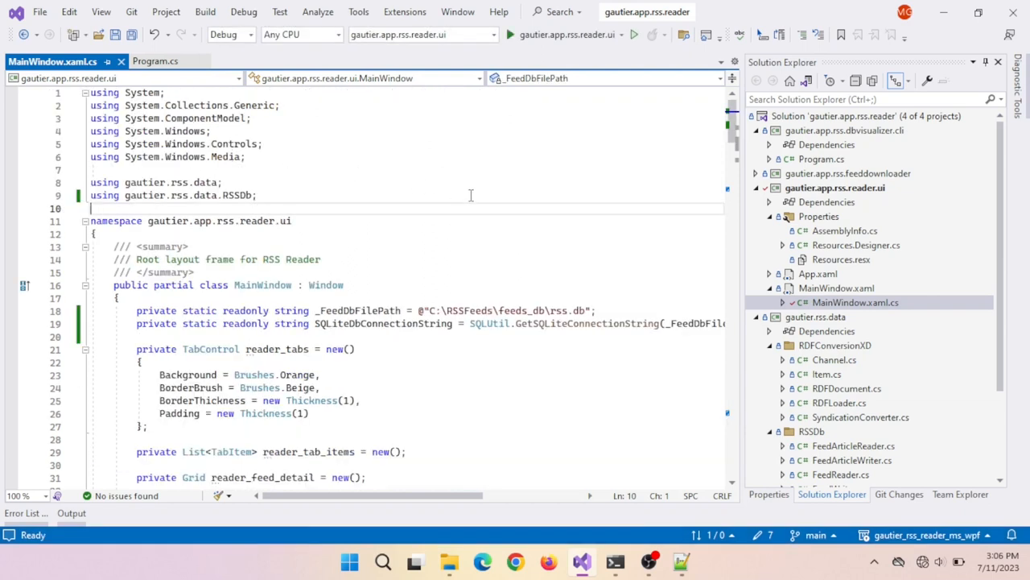
{"action": "mouse_move", "coordinate": [269, 130]}
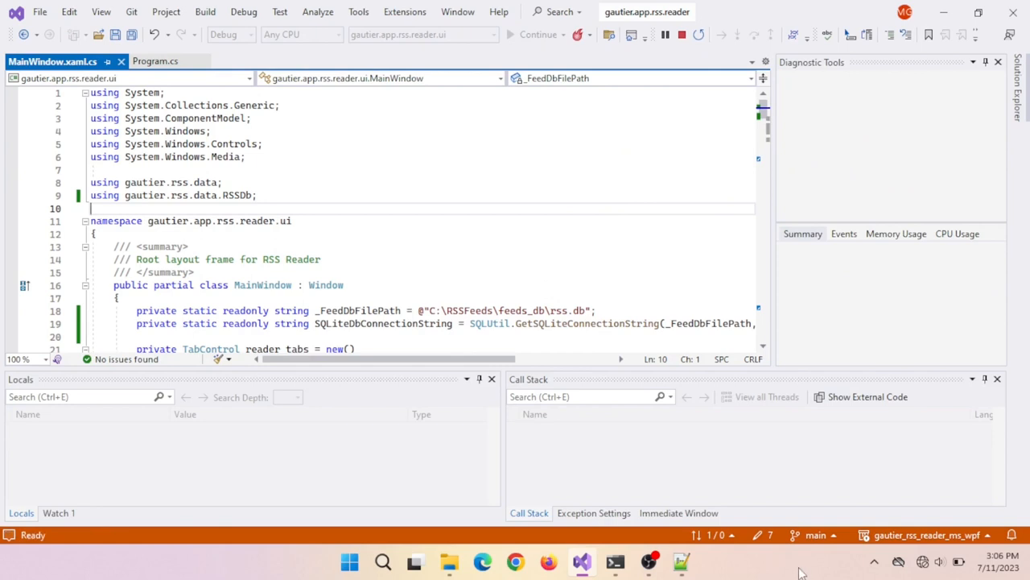
Open the 'Review: Exquisite Drops of God' headline in the running reader.
{"action": "left_click", "coordinate": [803, 87]}
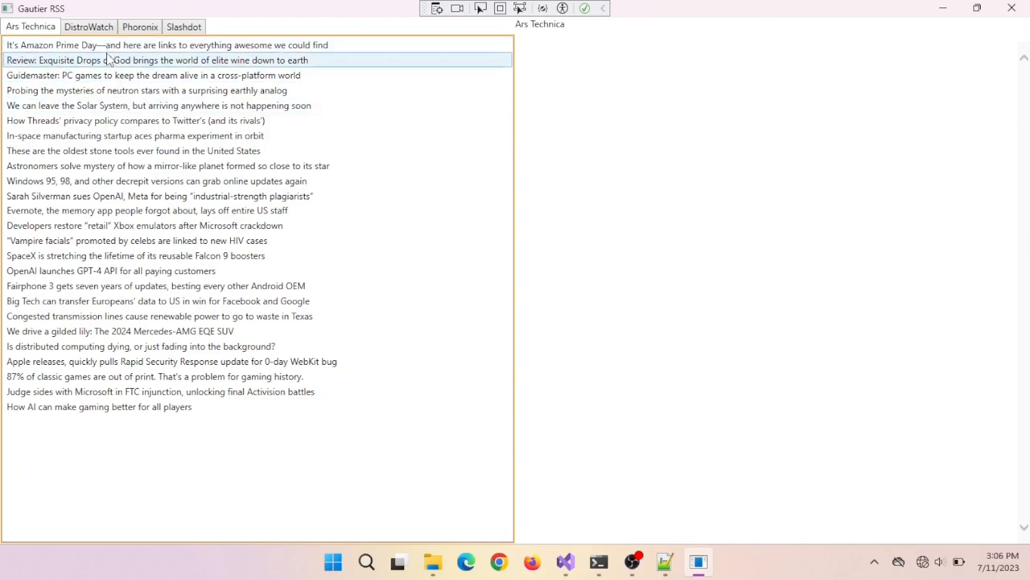
{"action": "left_click", "coordinate": [598, 561]}
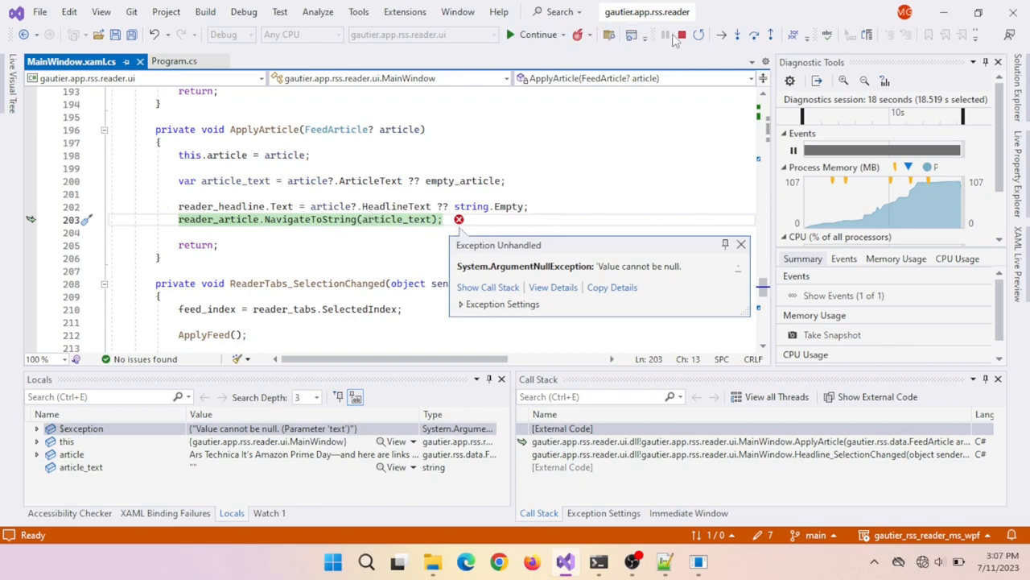
{"action": "mouse_move", "coordinate": [681, 35]}
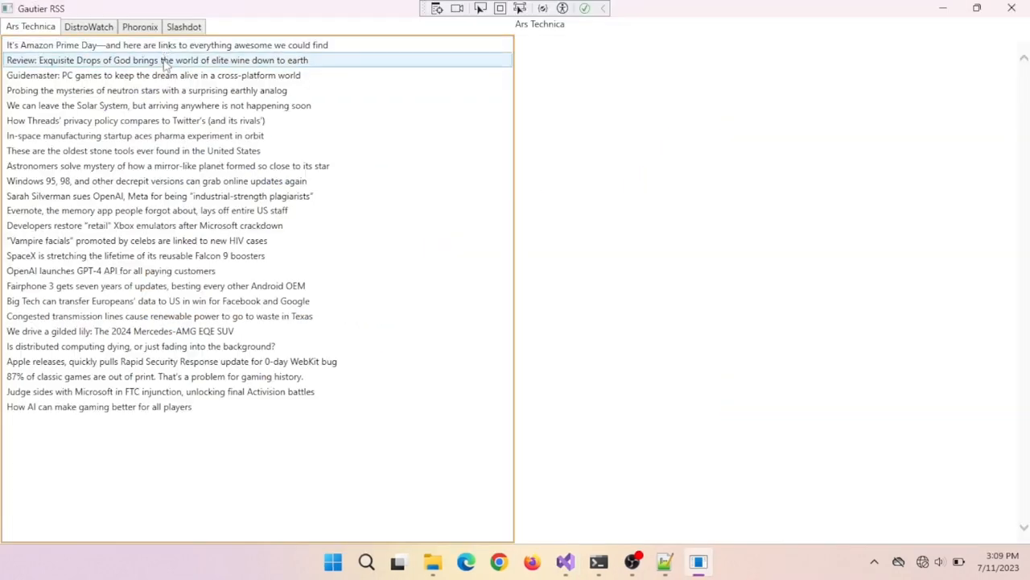
View Ars Technica headlines, switch through DistroWatch, Phoronix and Slashdot, then close the reader.
{"action": "left_click", "coordinate": [135, 135]}
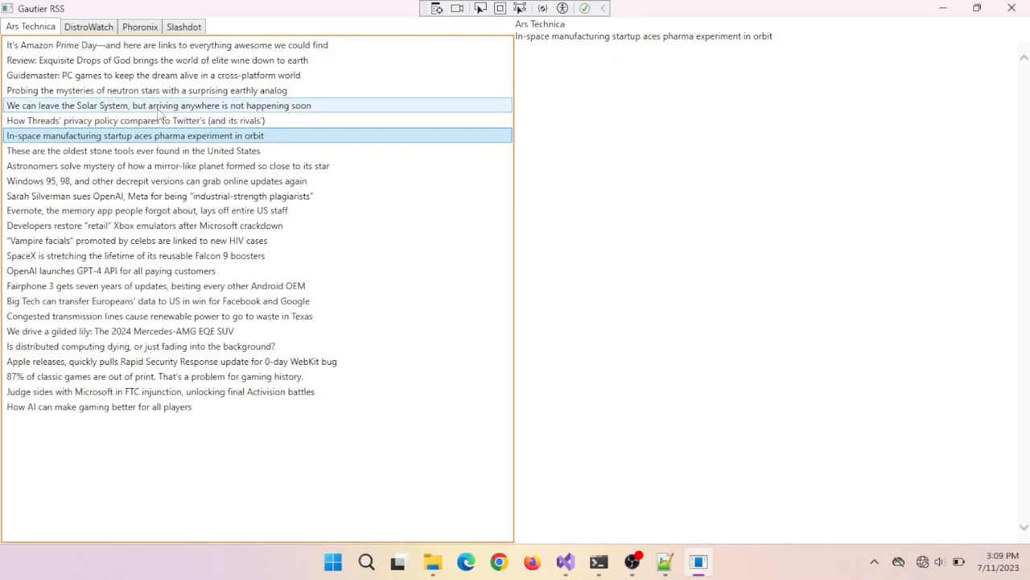
{"action": "left_click", "coordinate": [111, 270]}
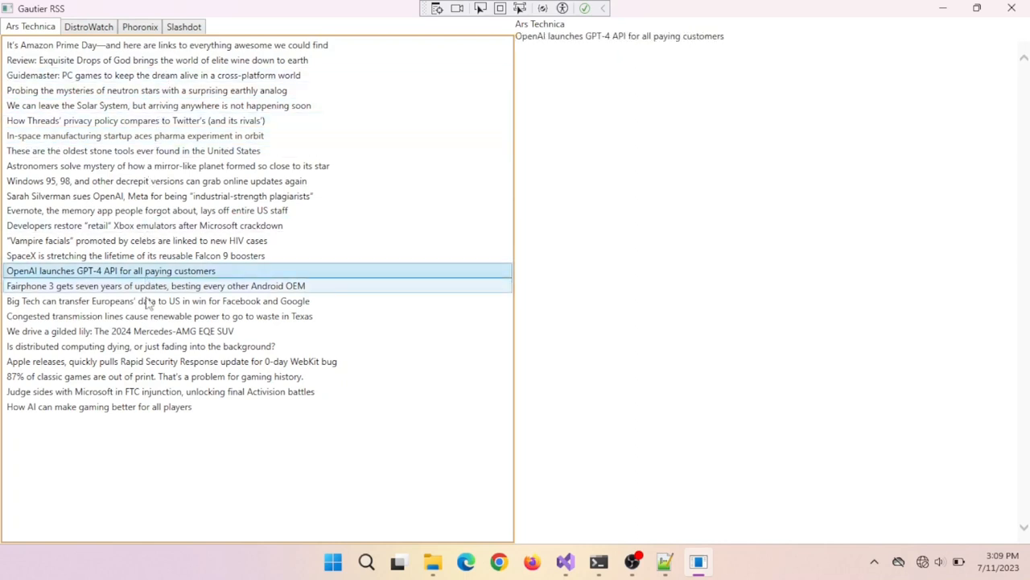
{"action": "left_click", "coordinate": [148, 210]}
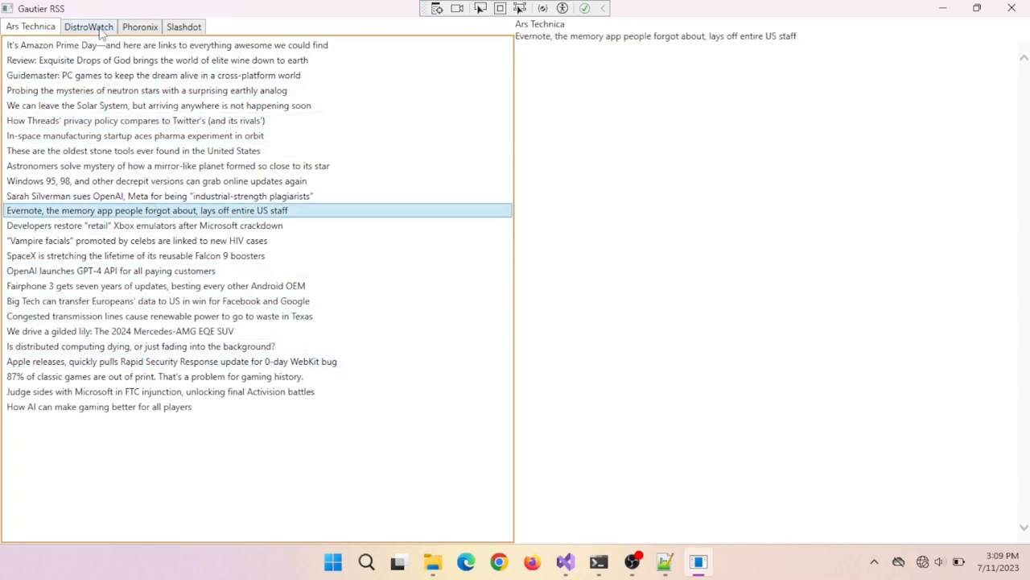
{"action": "left_click", "coordinate": [88, 27]}
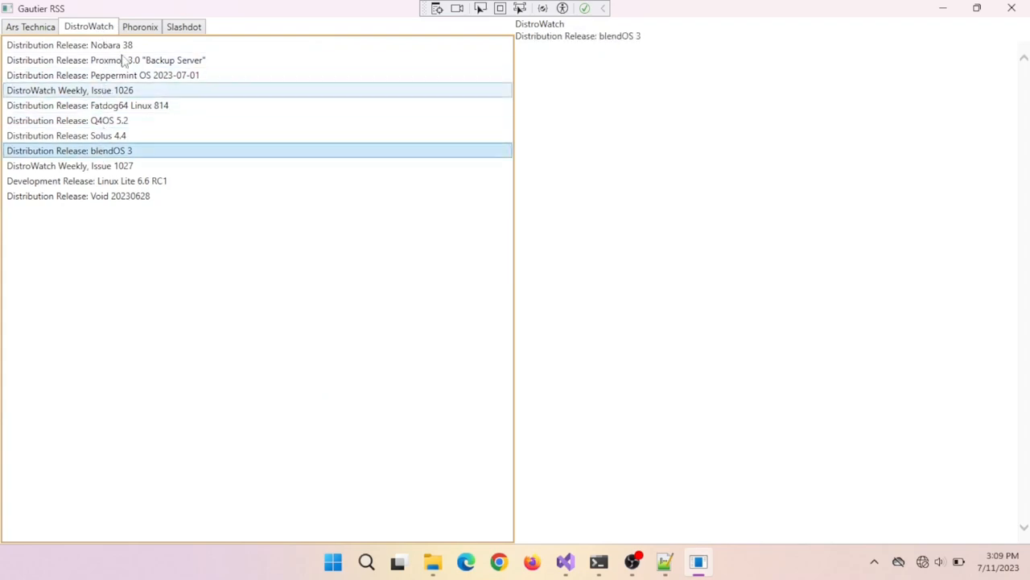
{"action": "left_click", "coordinate": [139, 27]}
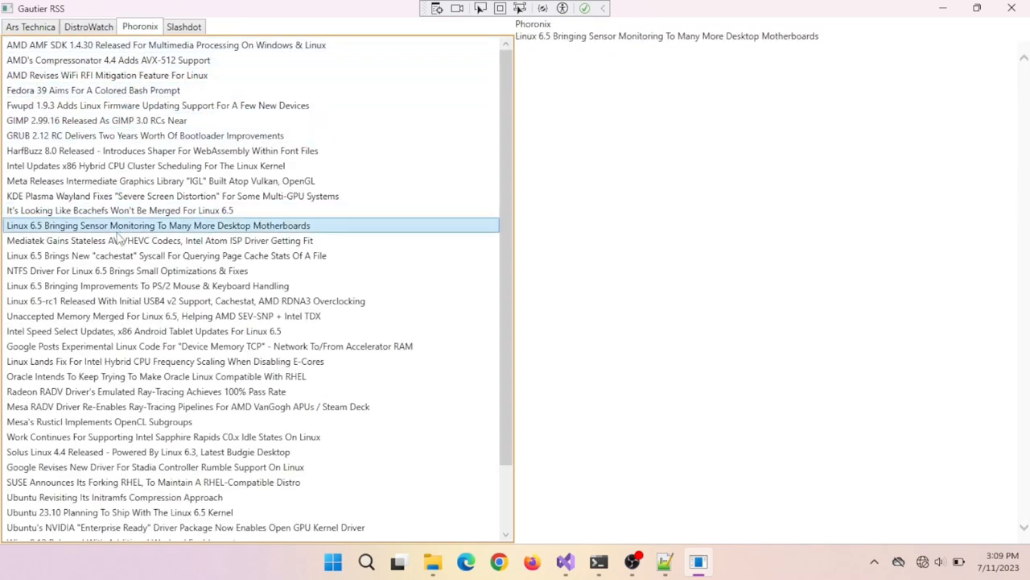
{"action": "left_click", "coordinate": [184, 26]}
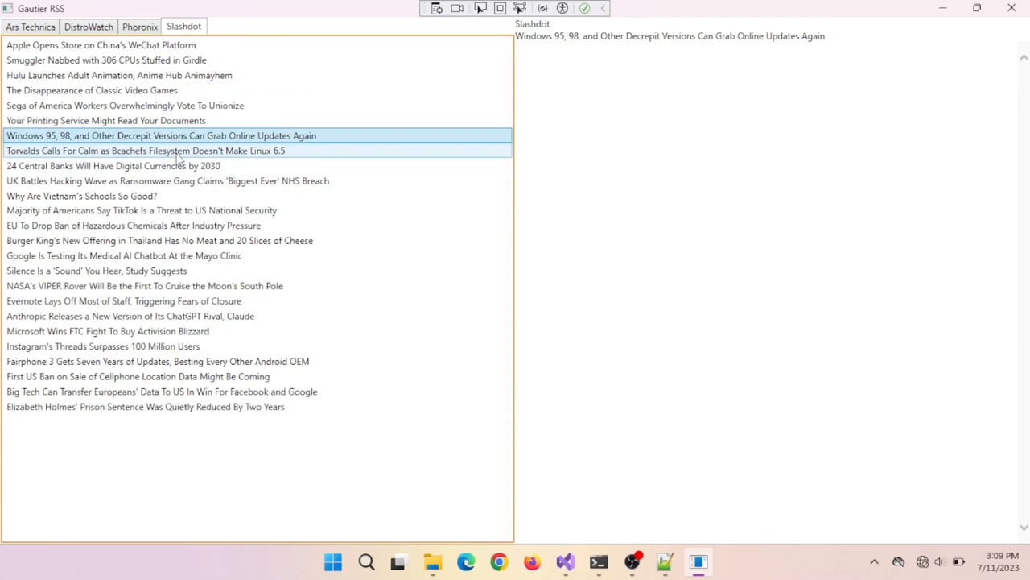
{"action": "left_click", "coordinate": [133, 224]}
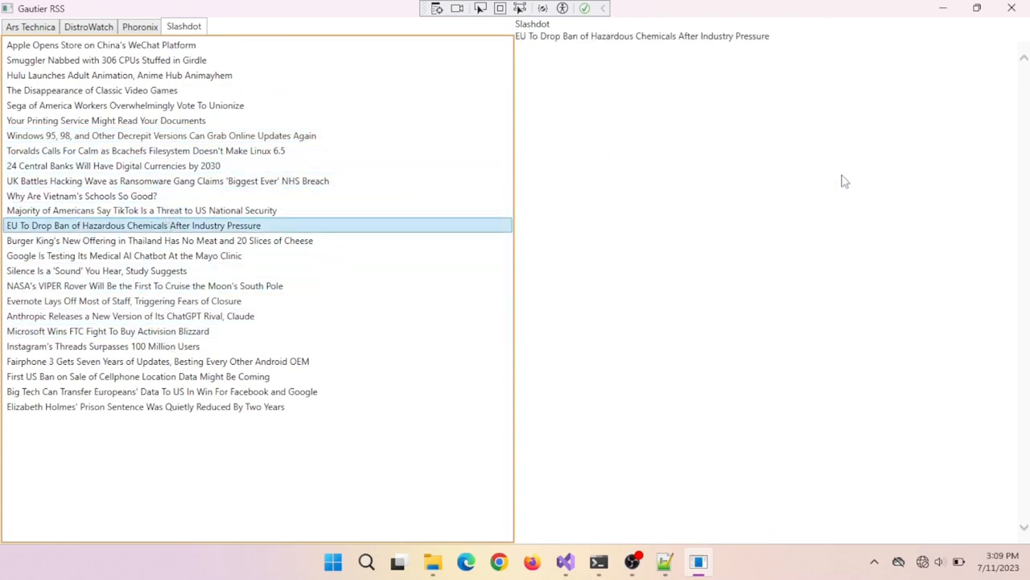
{"action": "mouse_move", "coordinate": [892, 148]}
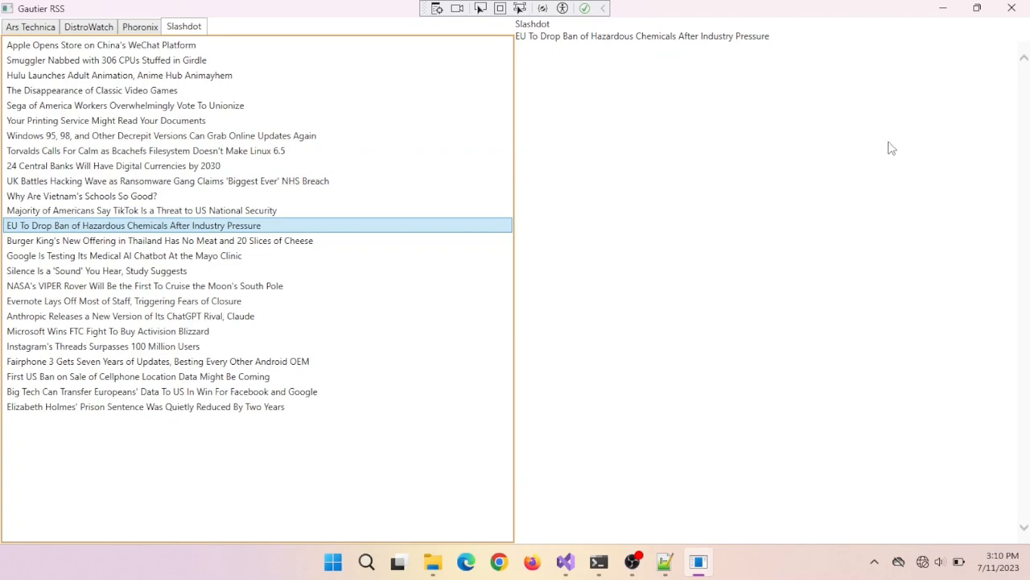
{"action": "mouse_move", "coordinate": [1012, 8]}
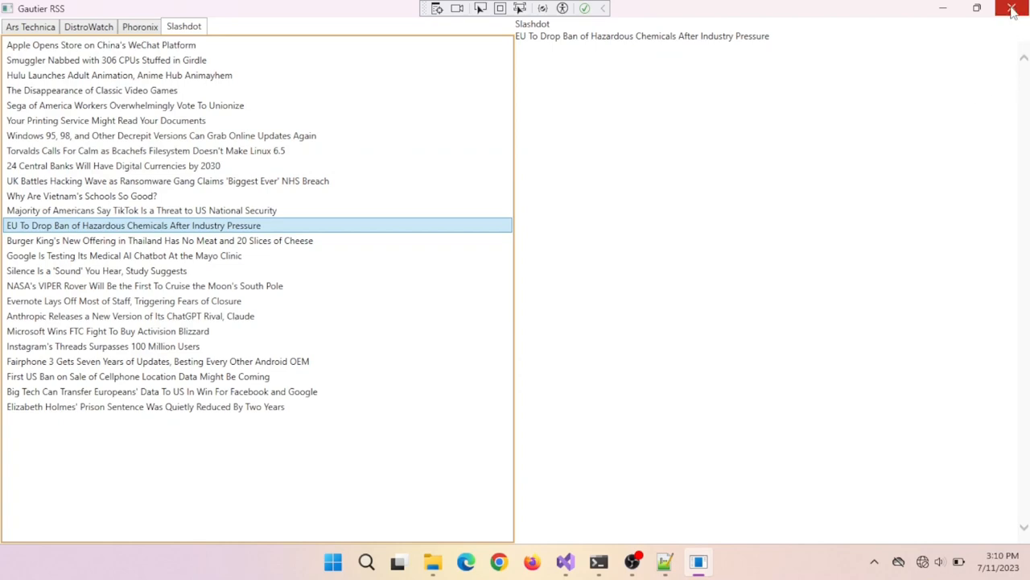
{"action": "mouse_move", "coordinate": [1013, 10]}
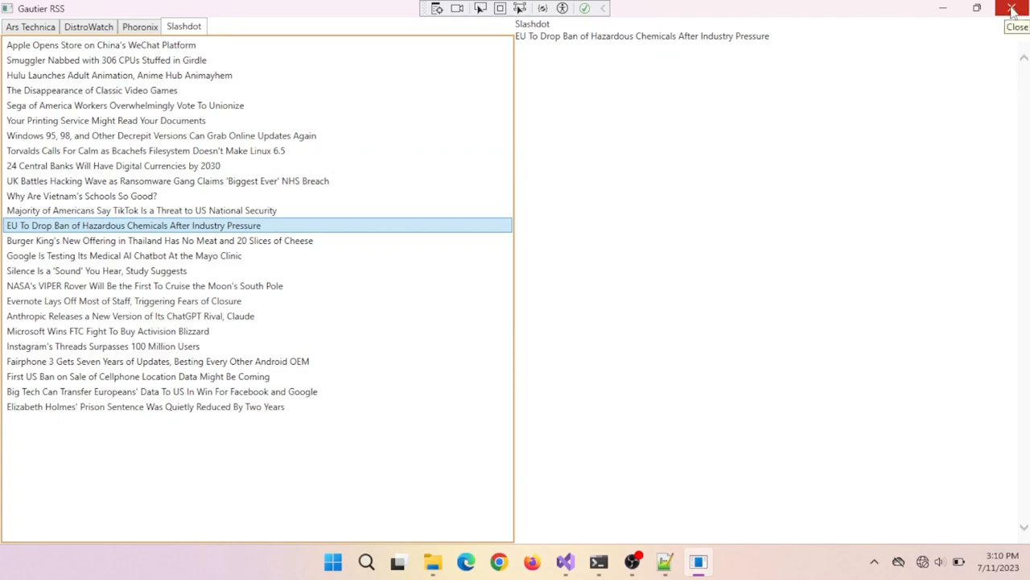
{"action": "left_click", "coordinate": [1012, 8]}
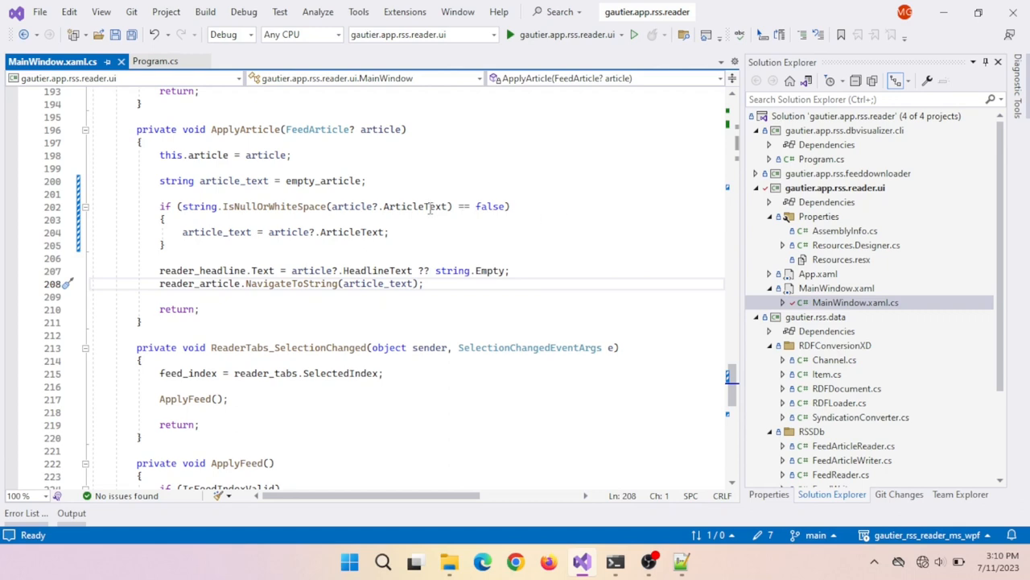
Guard ApplyArticle so article_text is assigned only when ArticleText is non-blank, then relaunch with F5.
{"action": "double_click", "coordinate": [416, 206]}
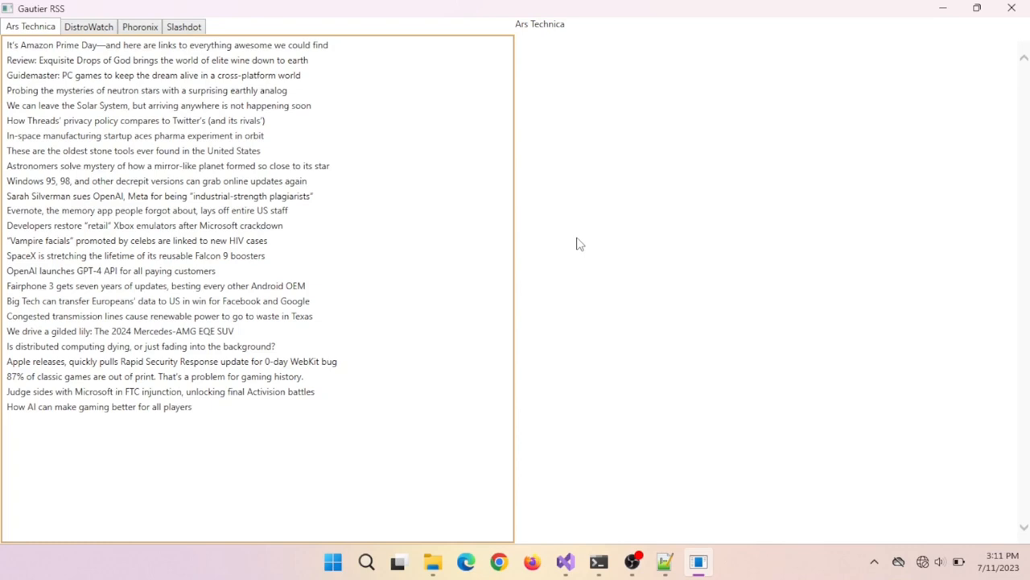
Read the Ars Technica classic-games article and Phoronix's initramfs compression and Unaccepted Memory articles.
{"action": "left_click", "coordinate": [155, 286]}
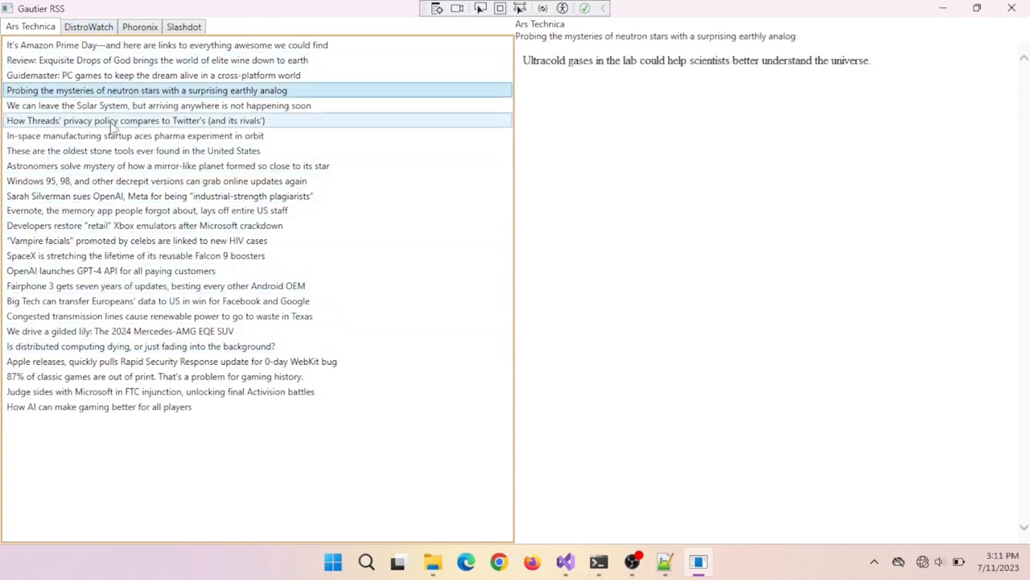
{"action": "left_click", "coordinate": [153, 376]}
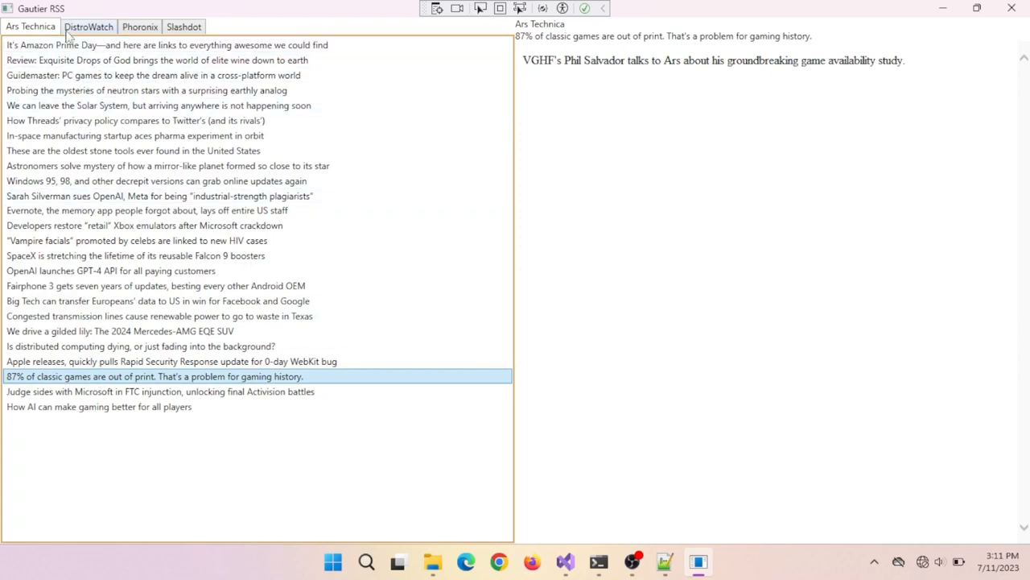
{"action": "left_click", "coordinate": [88, 27]}
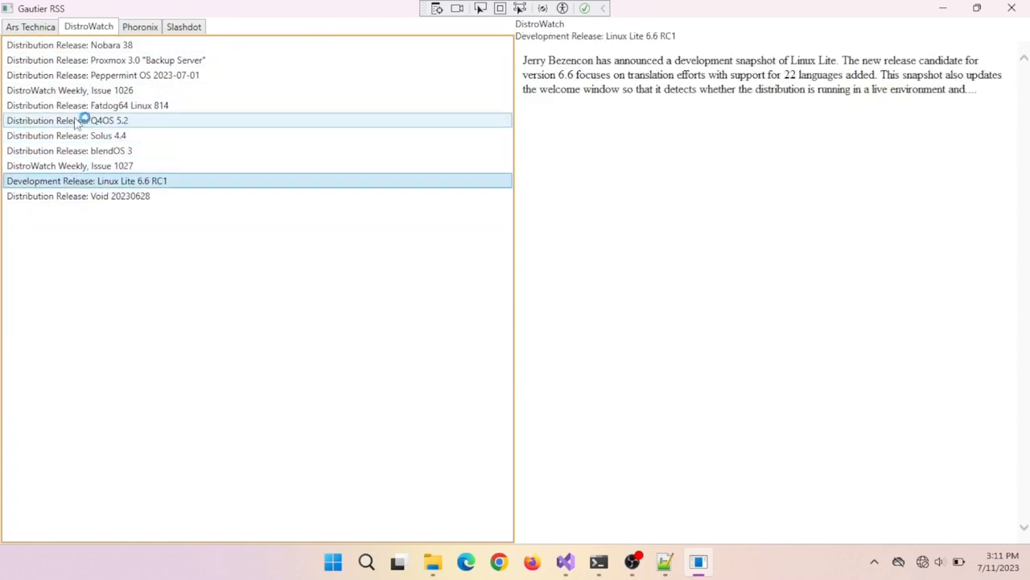
{"action": "left_click", "coordinate": [139, 26]}
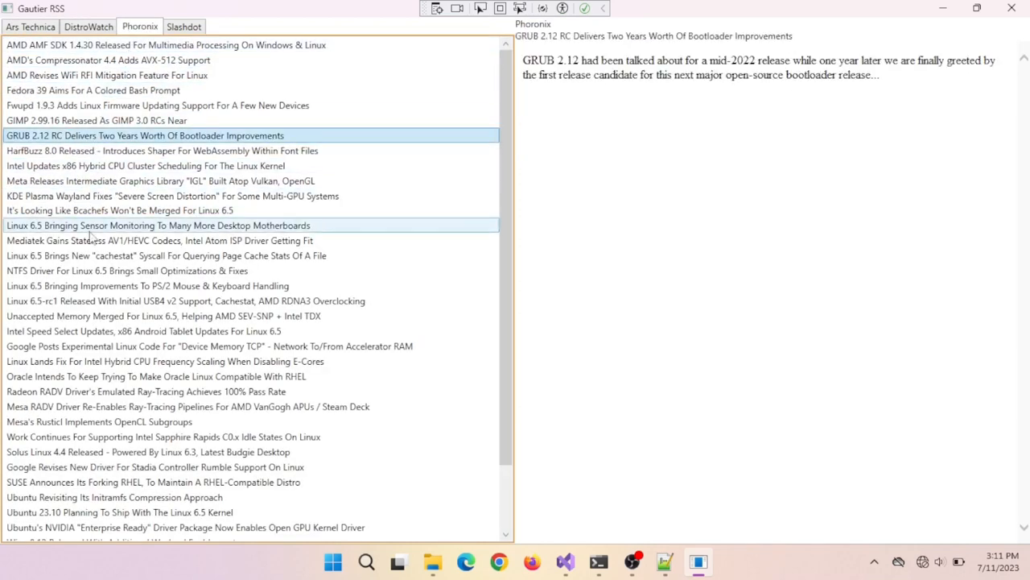
{"action": "left_click", "coordinate": [113, 421]}
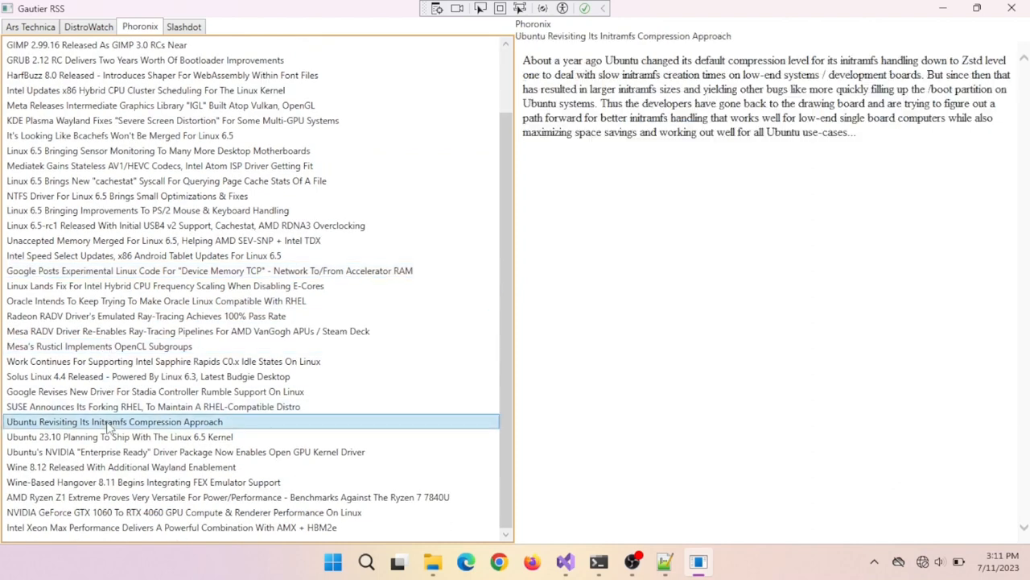
{"action": "left_click", "coordinate": [164, 240]}
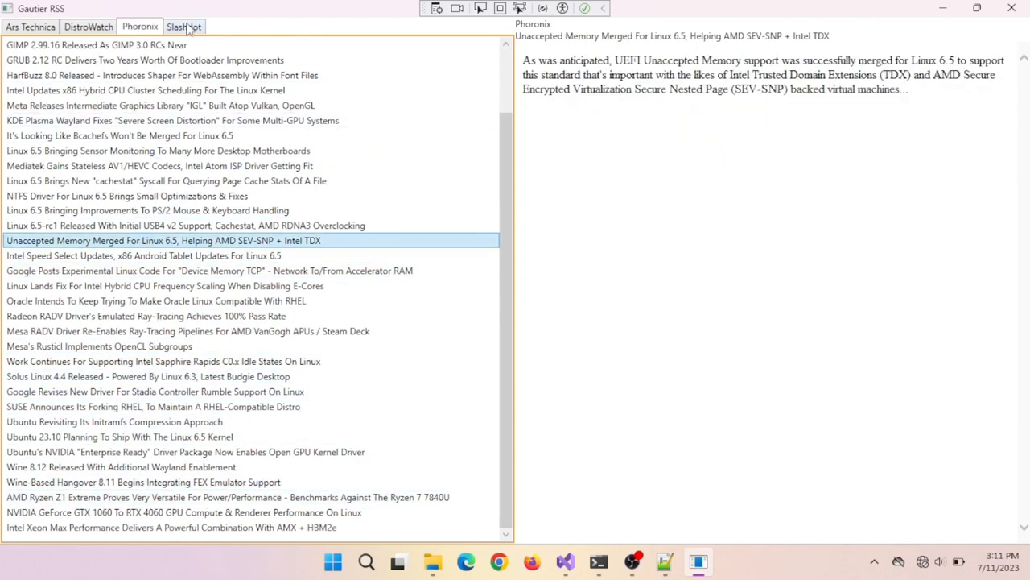
Read Slashdot's Vietnam schools, printing privacy and Apple WeChat articles, cycling feeds, then close the reader.
{"action": "left_click", "coordinate": [183, 27]}
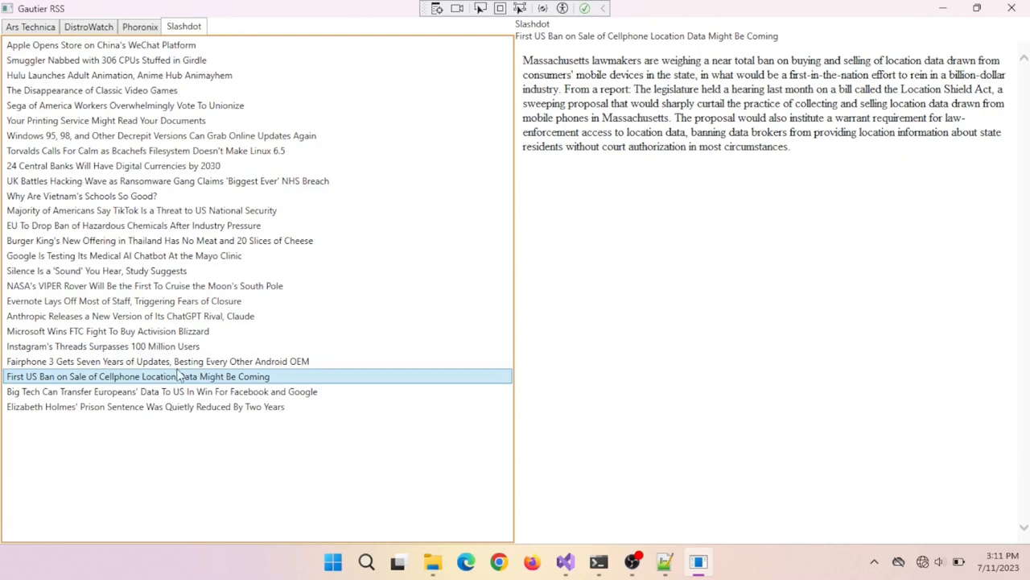
{"action": "left_click", "coordinate": [82, 195]}
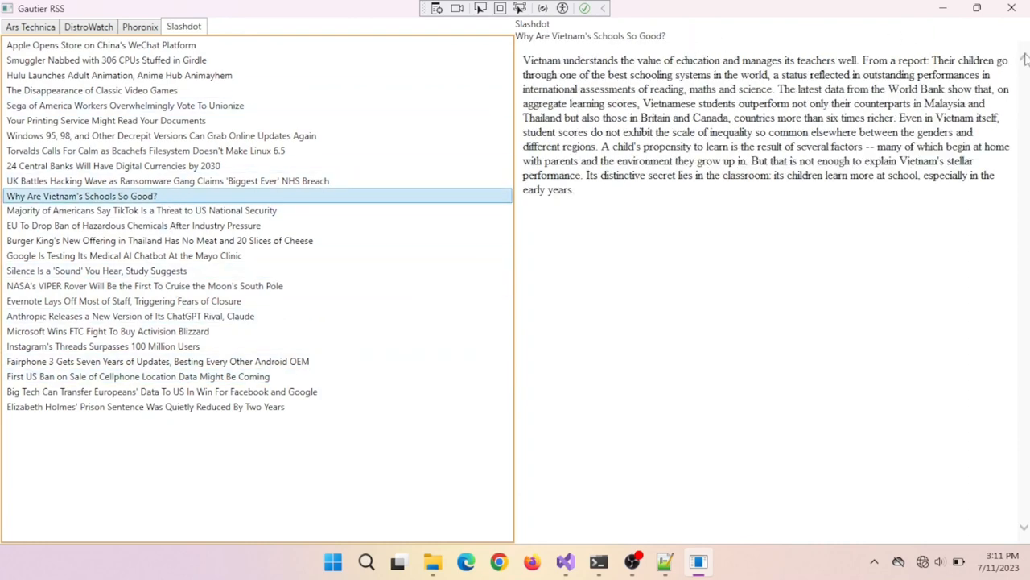
{"action": "left_click", "coordinate": [105, 120]}
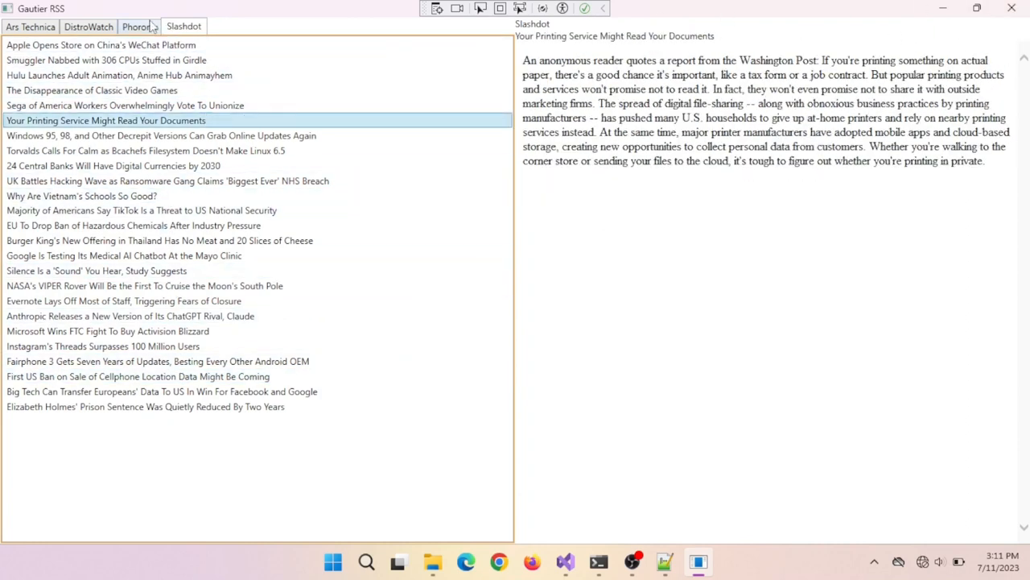
{"action": "left_click", "coordinate": [89, 27]}
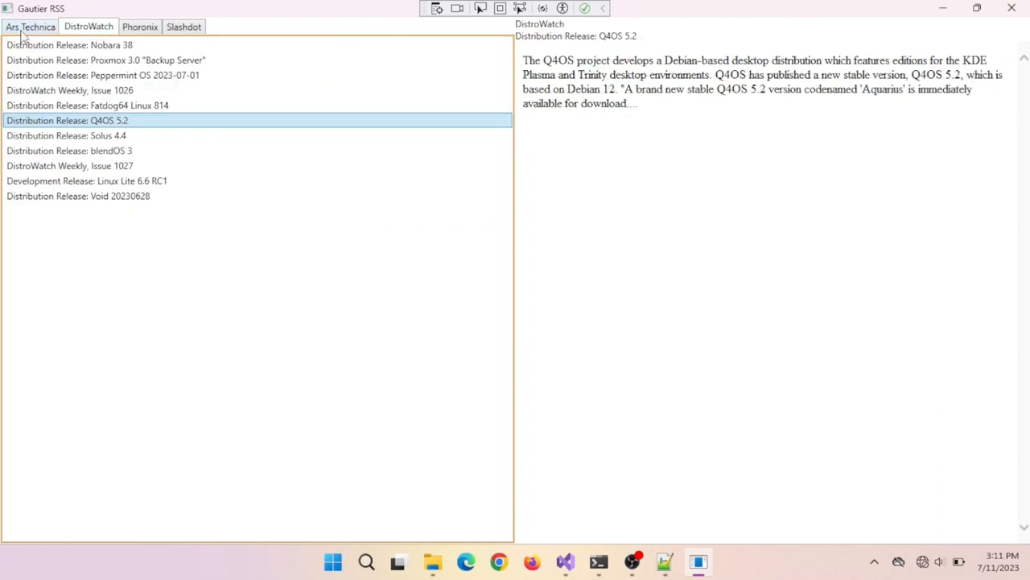
{"action": "left_click", "coordinate": [30, 27]}
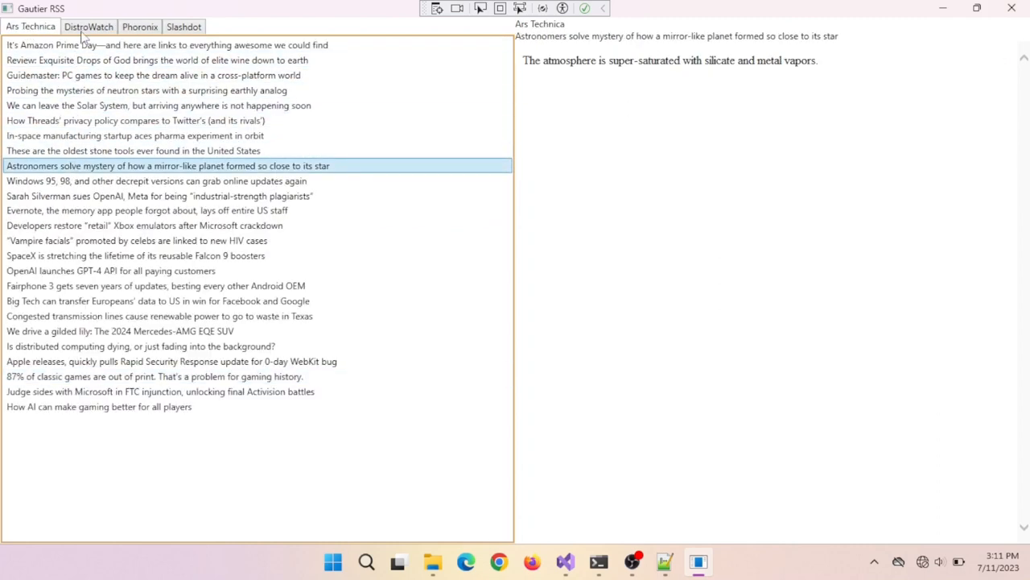
{"action": "left_click", "coordinate": [139, 26]}
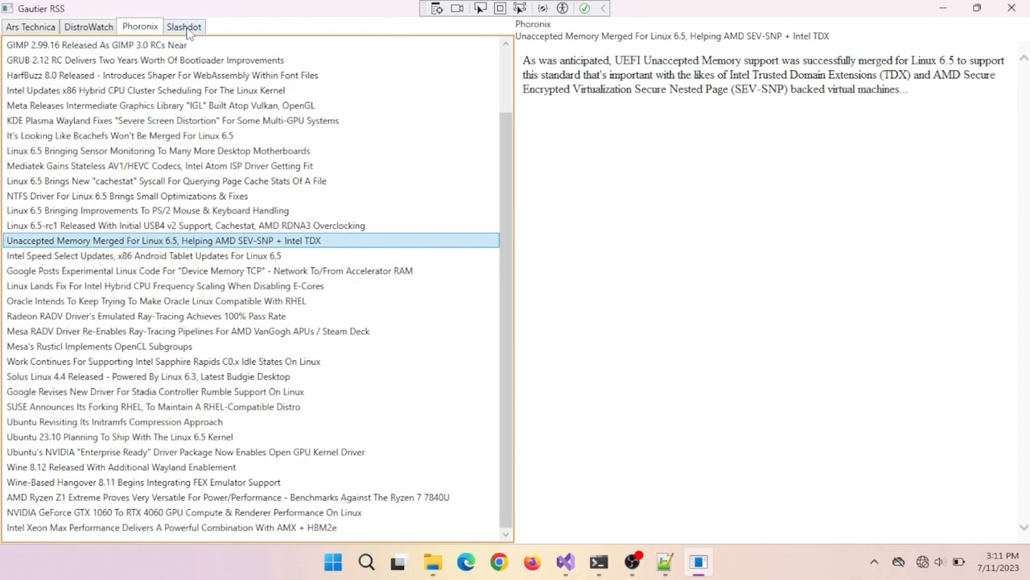
{"action": "left_click", "coordinate": [184, 26]}
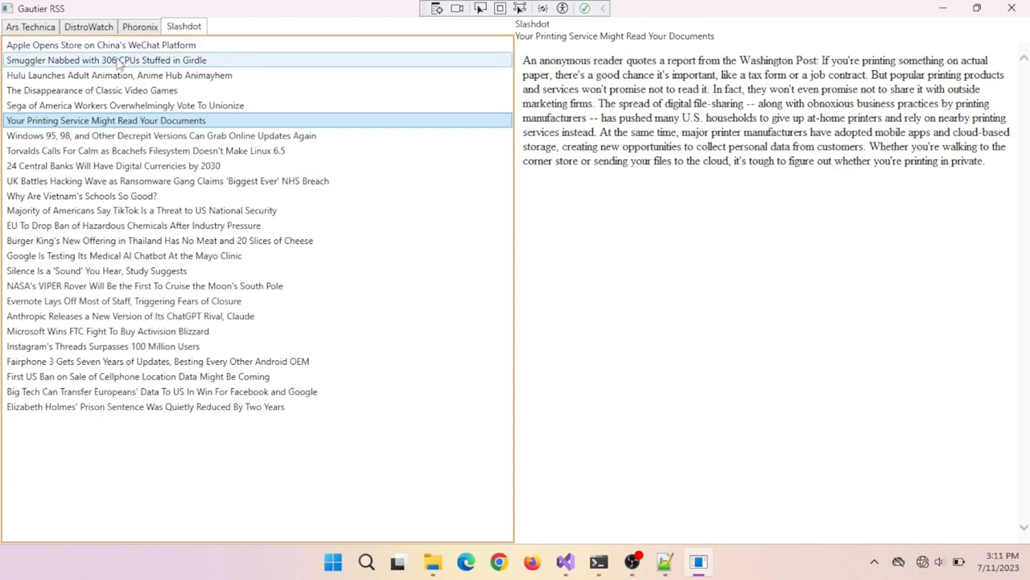
{"action": "left_click", "coordinate": [101, 45]}
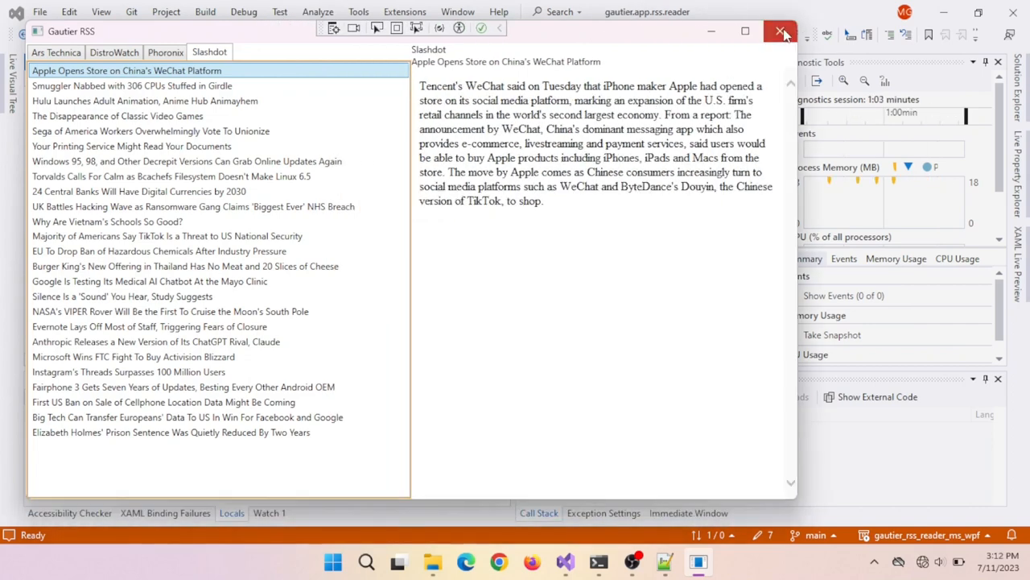
{"action": "left_click", "coordinate": [781, 30]}
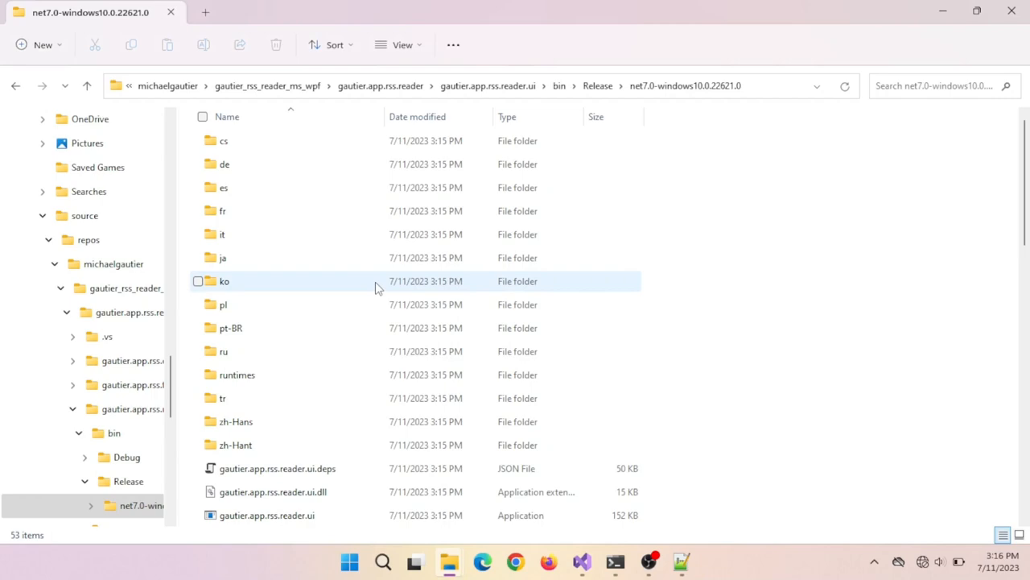
Scroll bin\Release\net7.0-windows and launch gautier.app.rss.reader.ui.exe.
{"action": "scroll", "scroll_direction": "down", "scroll_amount": 3}
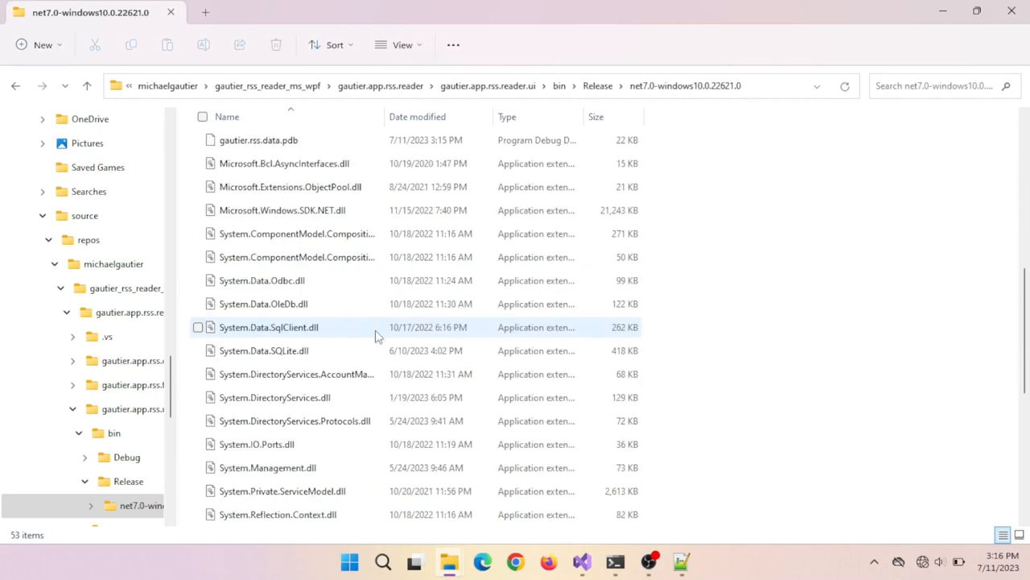
{"action": "scroll", "scroll_direction": "down", "scroll_amount": 3}
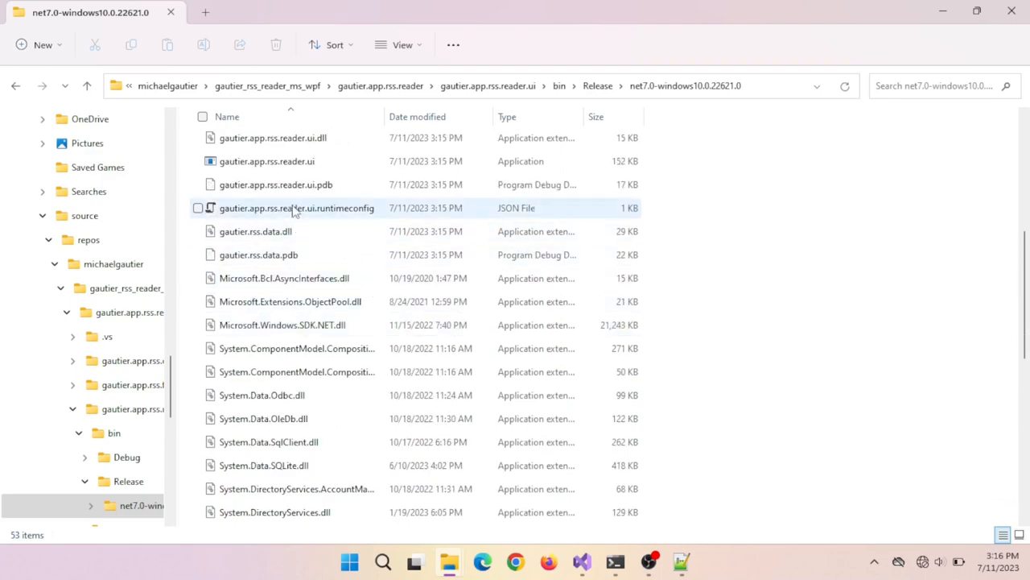
{"action": "mouse_move", "coordinate": [267, 161]}
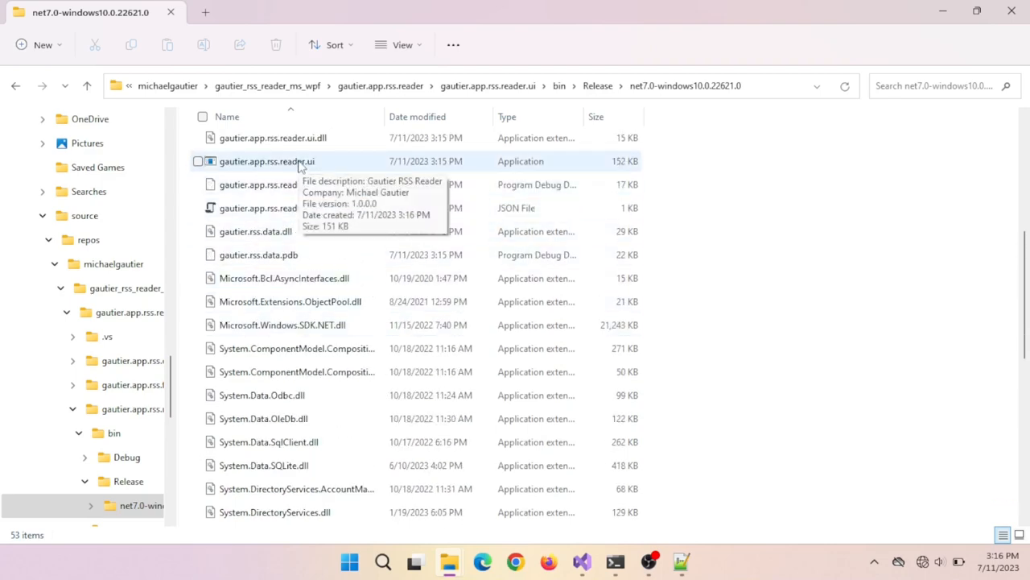
{"action": "left_click", "coordinate": [267, 161]}
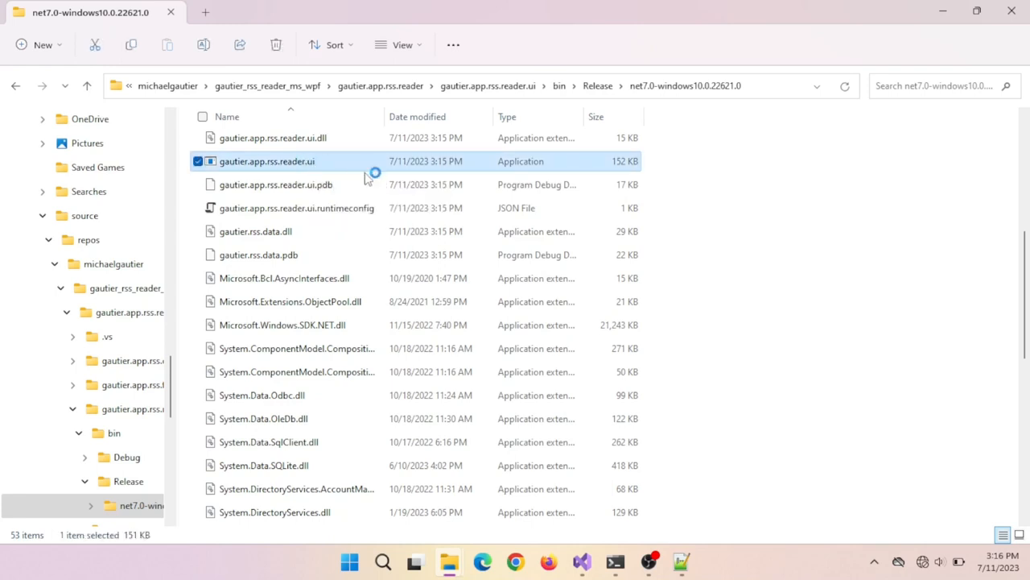
{"action": "mouse_move", "coordinate": [853, 293]}
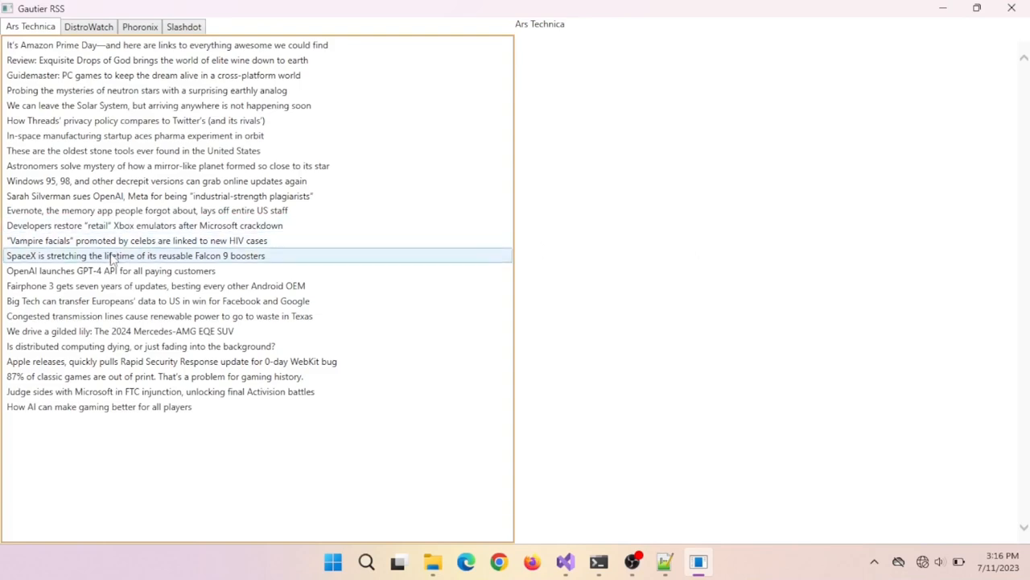
Switch through the DistroWatch, Phoronix and Slashdot feeds and select a Slashdot article.
{"action": "left_click", "coordinate": [89, 26]}
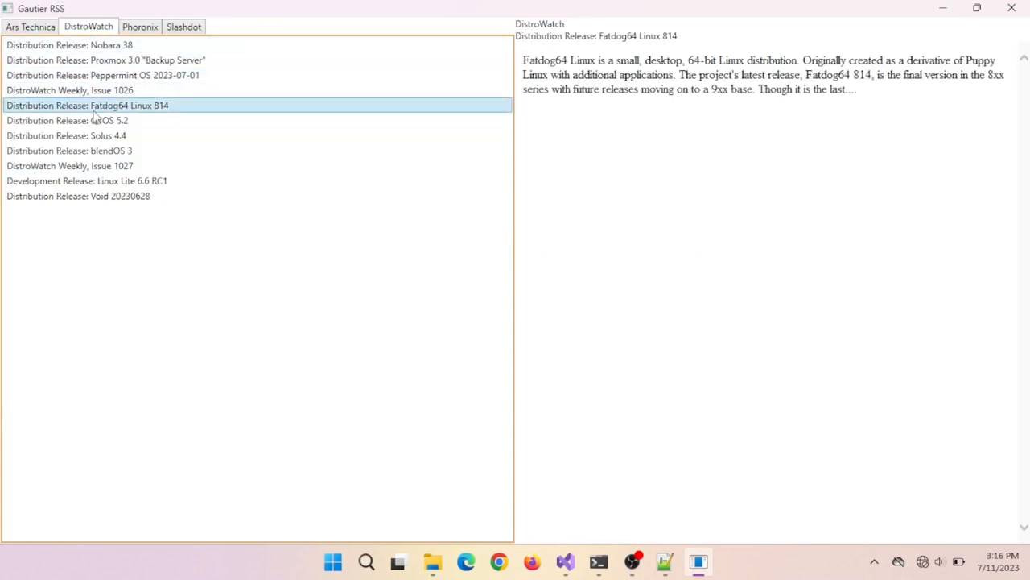
{"action": "left_click", "coordinate": [139, 26]}
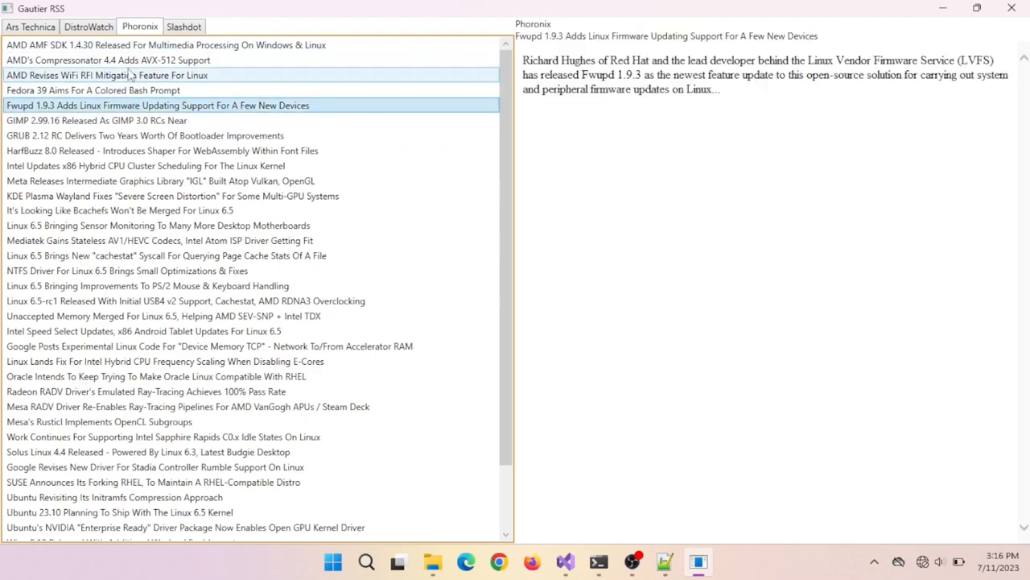
{"action": "left_click", "coordinate": [184, 26]}
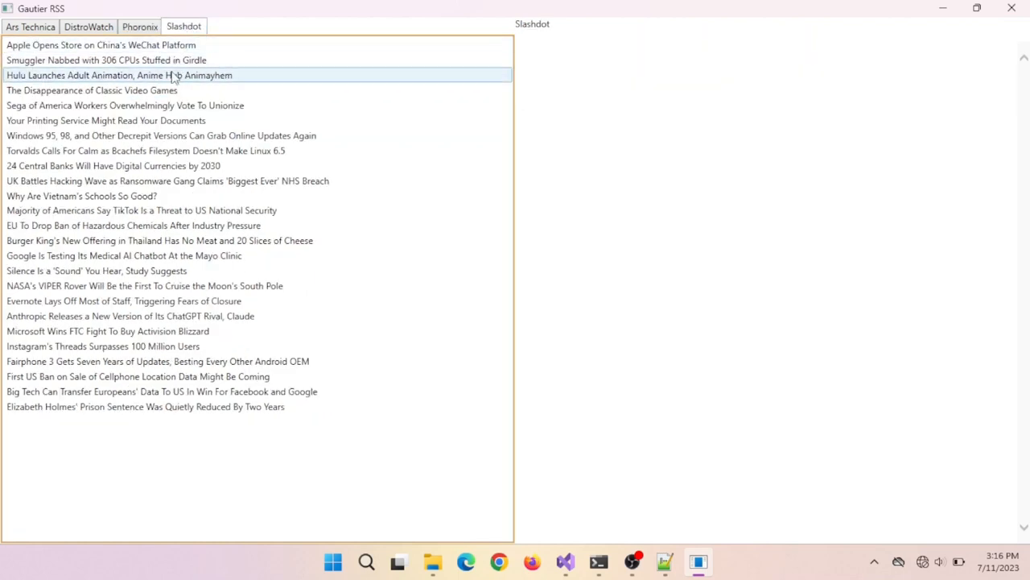
{"action": "left_click", "coordinate": [105, 60]}
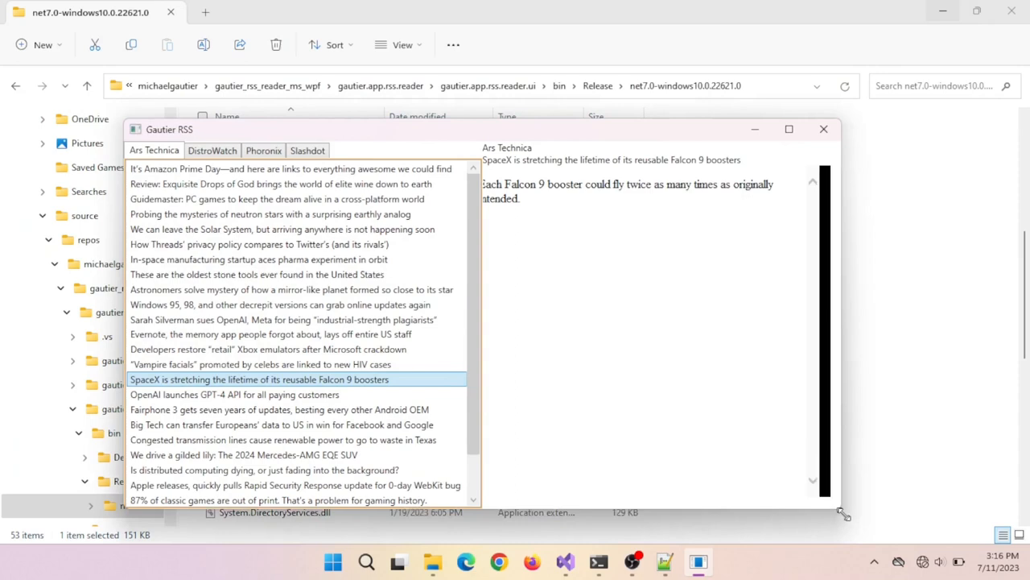
Switch feeds, enlarge the reader window, read another Slashdot article, then close the reader.
{"action": "left_click", "coordinate": [211, 151]}
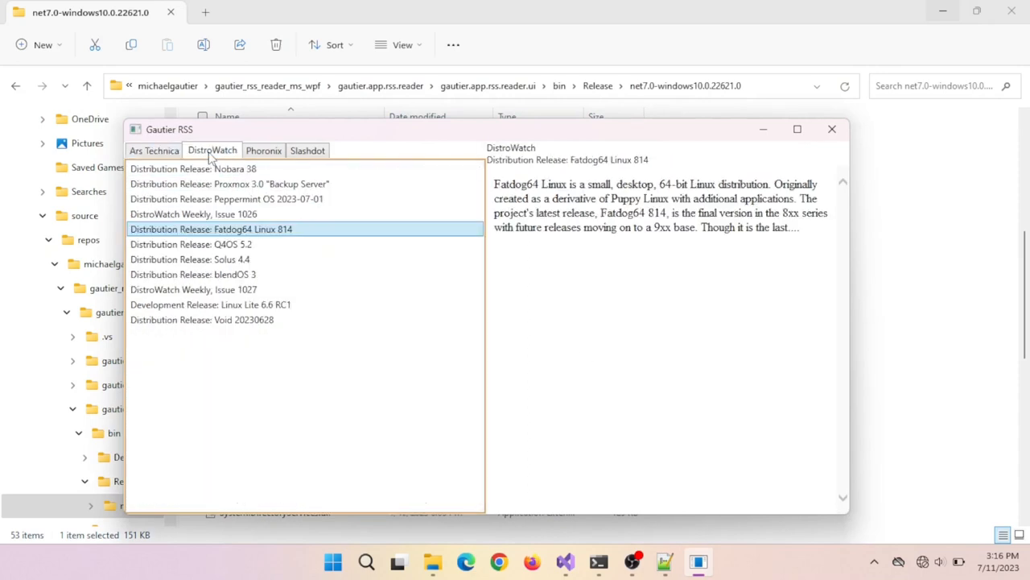
{"action": "left_click", "coordinate": [263, 151]}
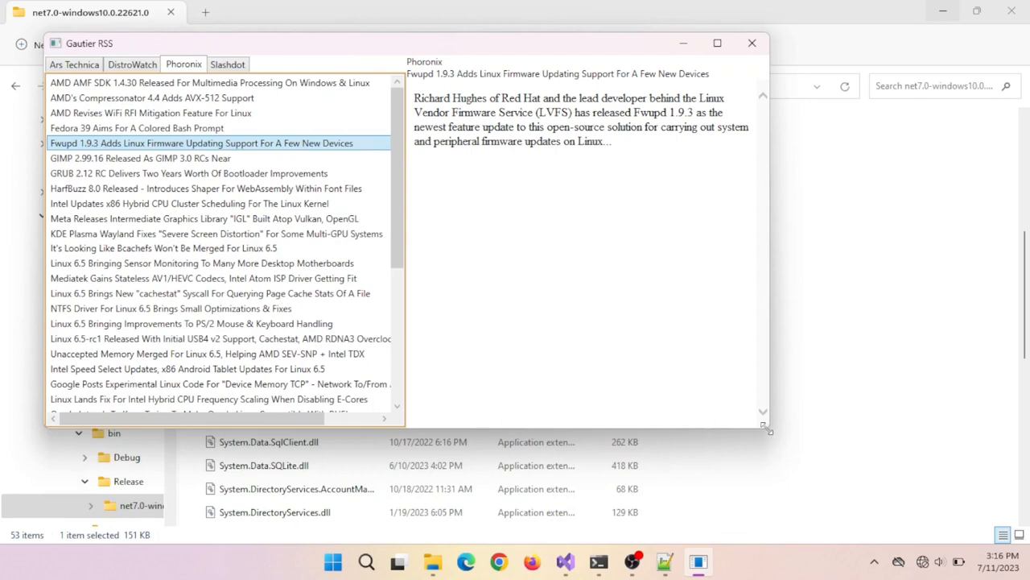
{"action": "left_click_drag", "start_coordinate": [769, 433], "coordinate": [956, 522]}
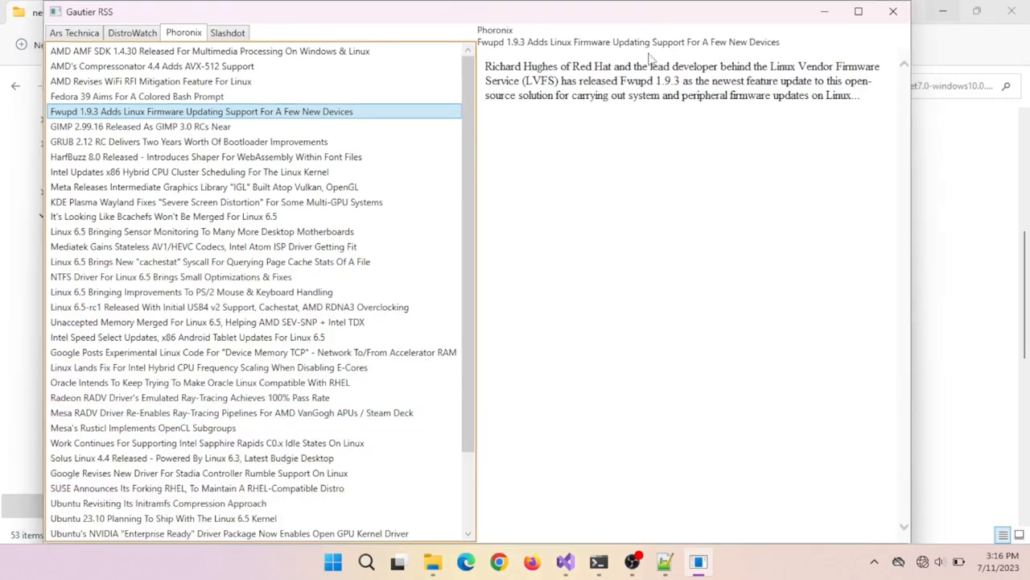
{"action": "left_click", "coordinate": [228, 32]}
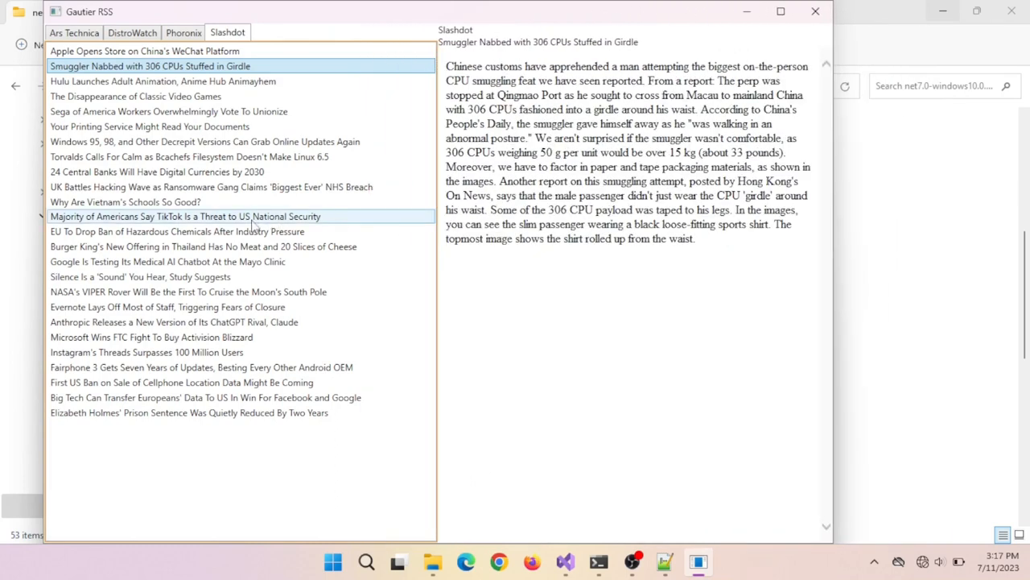
{"action": "left_click", "coordinate": [140, 276]}
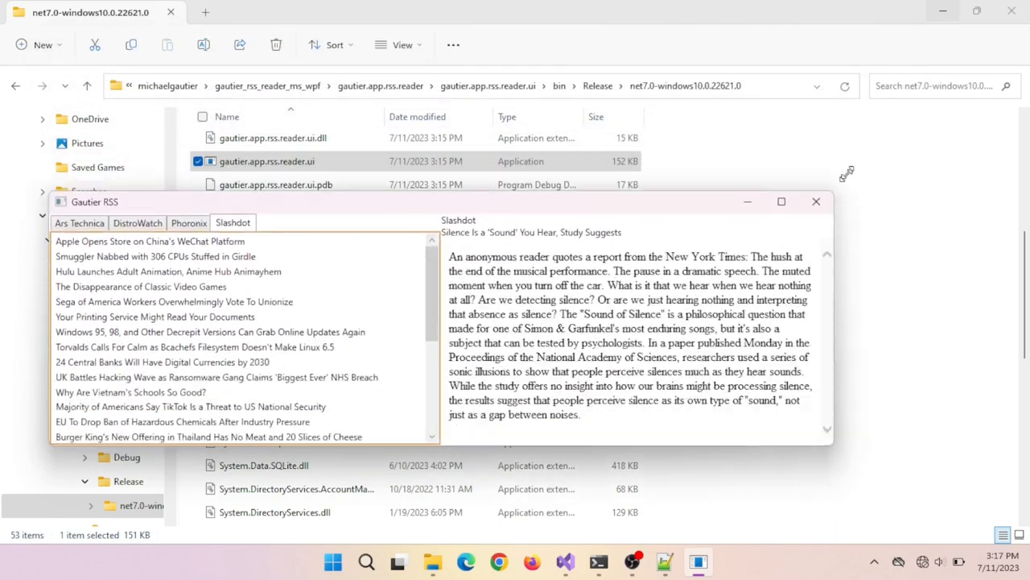
{"action": "left_click", "coordinate": [816, 201]}
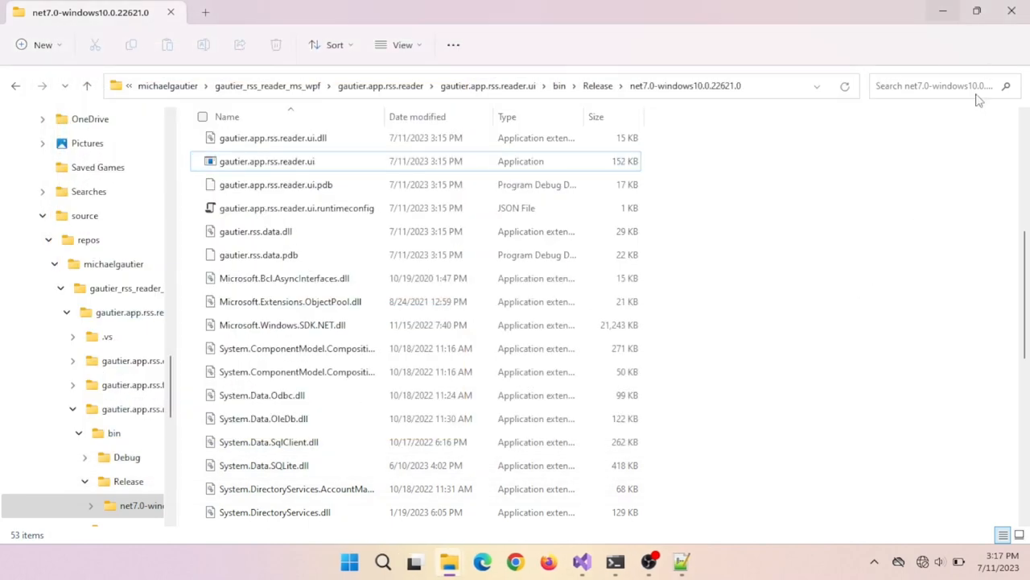
{"action": "mouse_move", "coordinate": [582, 561]}
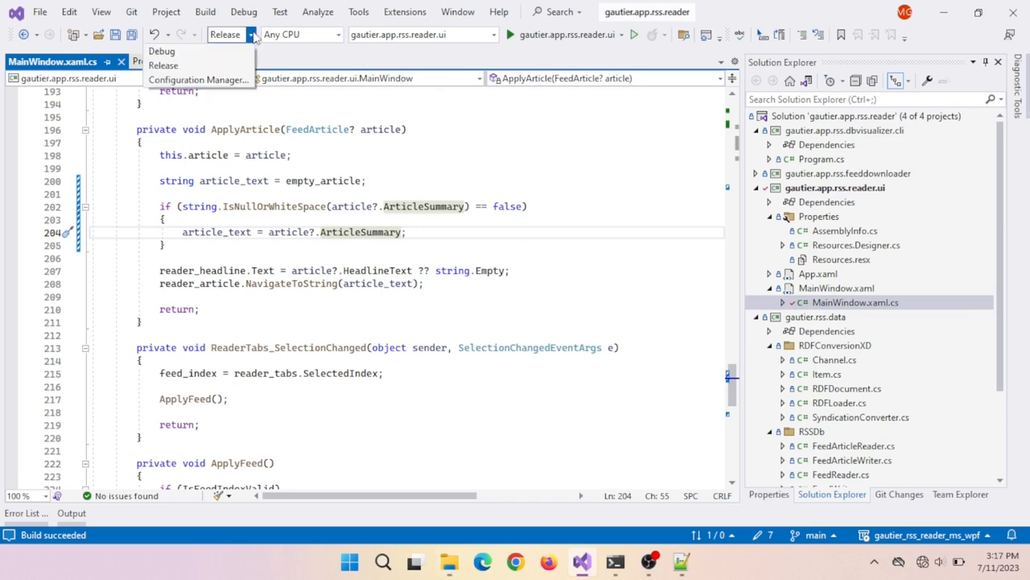
Open the Solution Configurations dropdown and keep Release as the active configuration.
{"action": "left_click", "coordinate": [162, 51]}
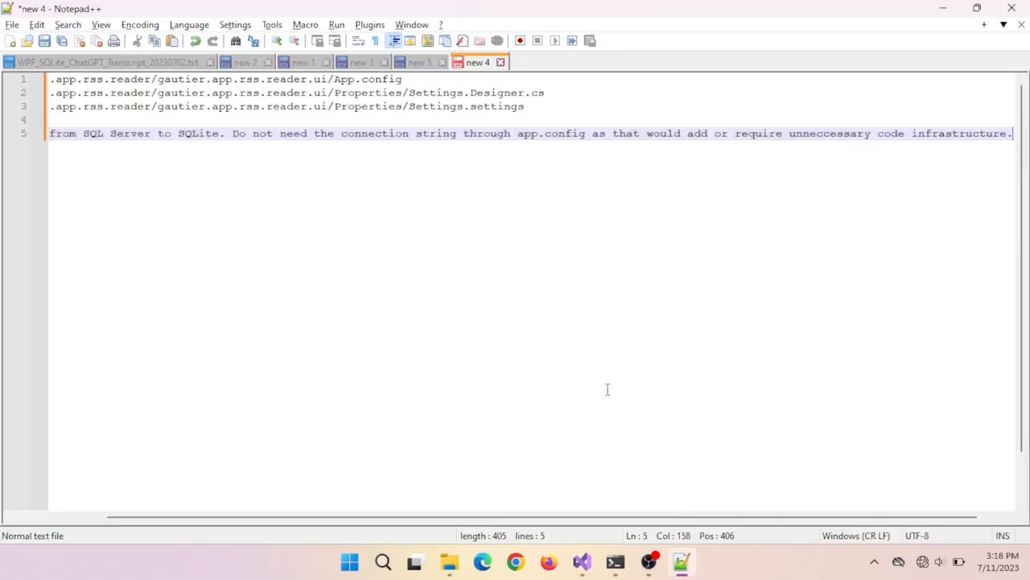
Replace the notes with the git status list and turn every 'modified:' into 'git add'.
{"action": "key", "text": "ctrl+a"}
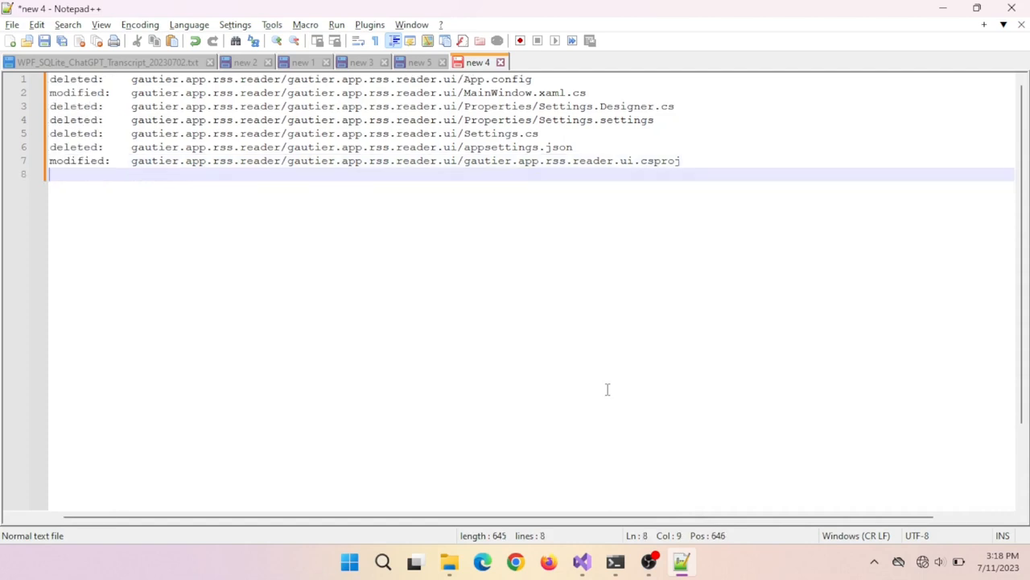
{"action": "key", "text": "Ctrl+h"}
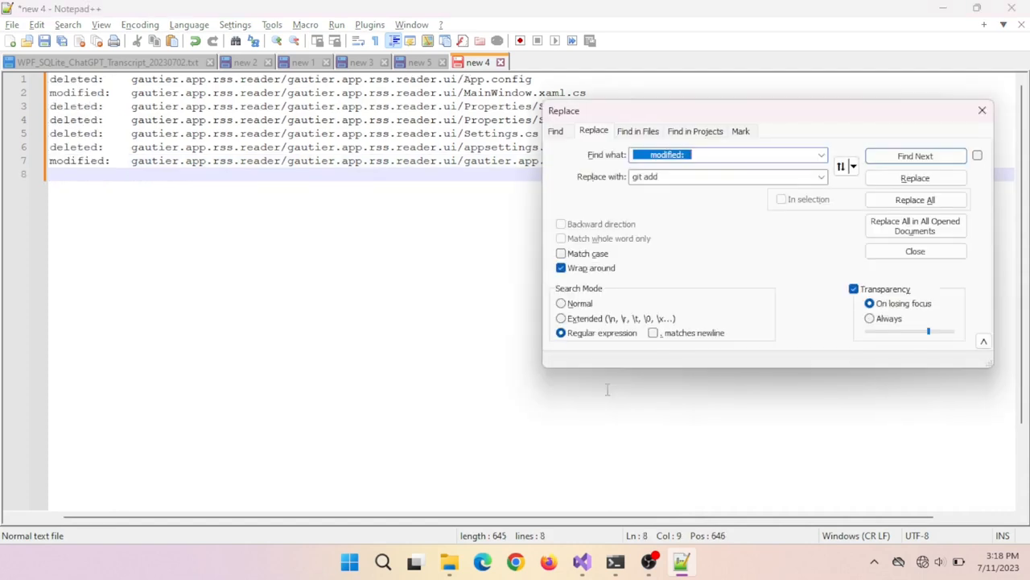
{"action": "left_click", "coordinate": [915, 200]}
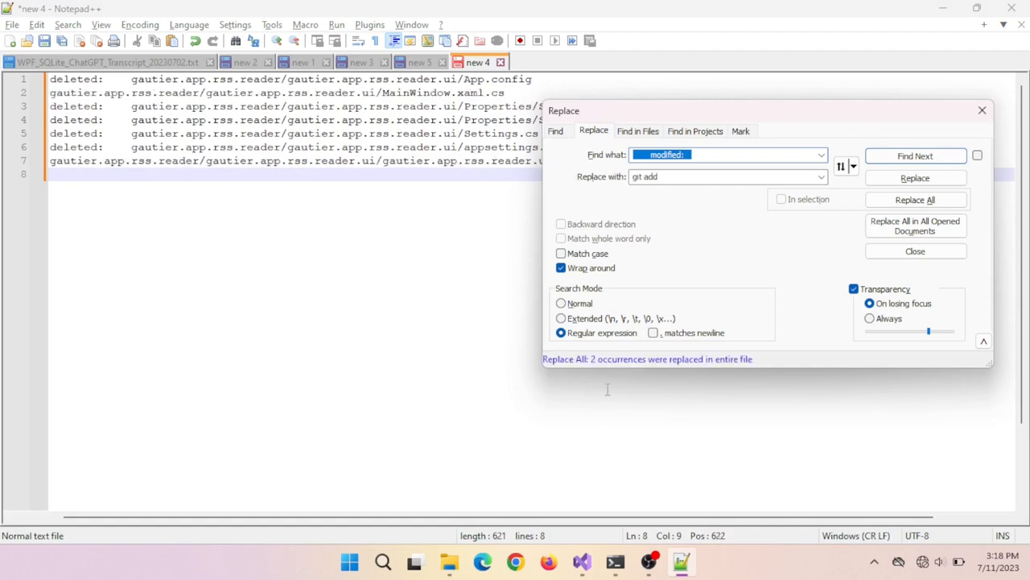
{"action": "left_click", "coordinate": [914, 250]}
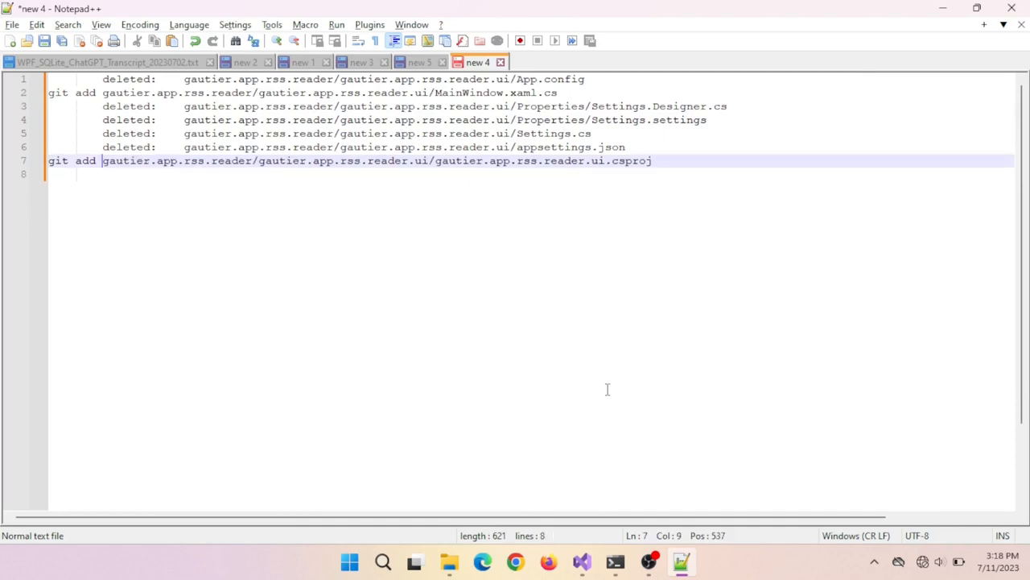
{"action": "key", "text": "Enter"}
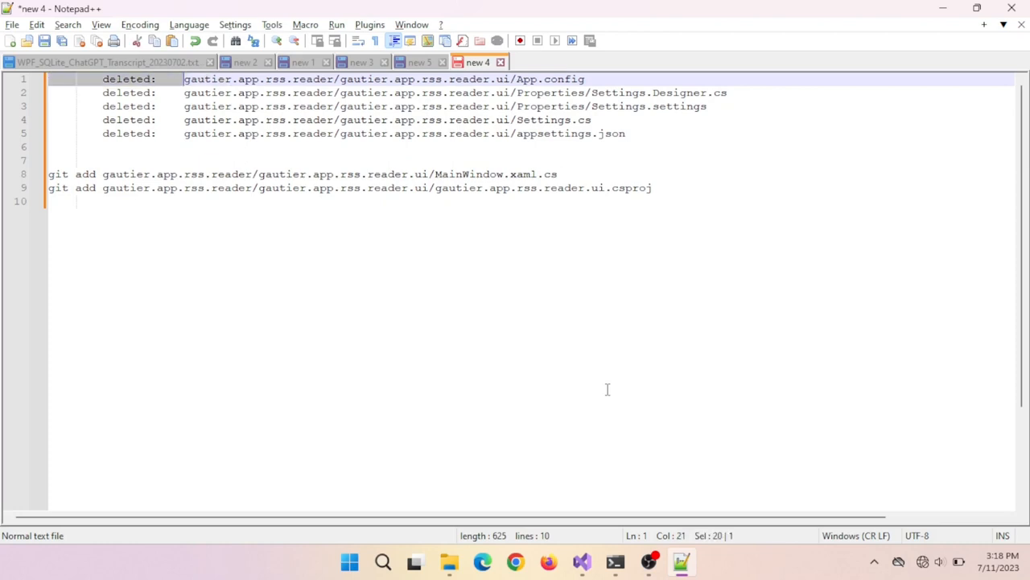
Turn every 'deleted:' label into 'git add' and select the deleted-file commands.
{"action": "key", "text": "ctrl+h"}
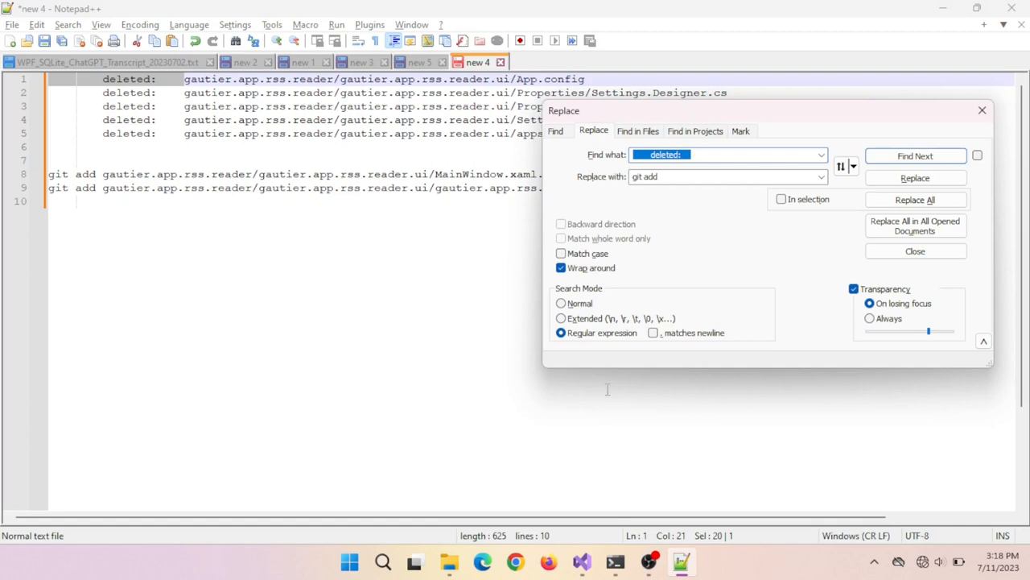
{"action": "left_click", "coordinate": [915, 199]}
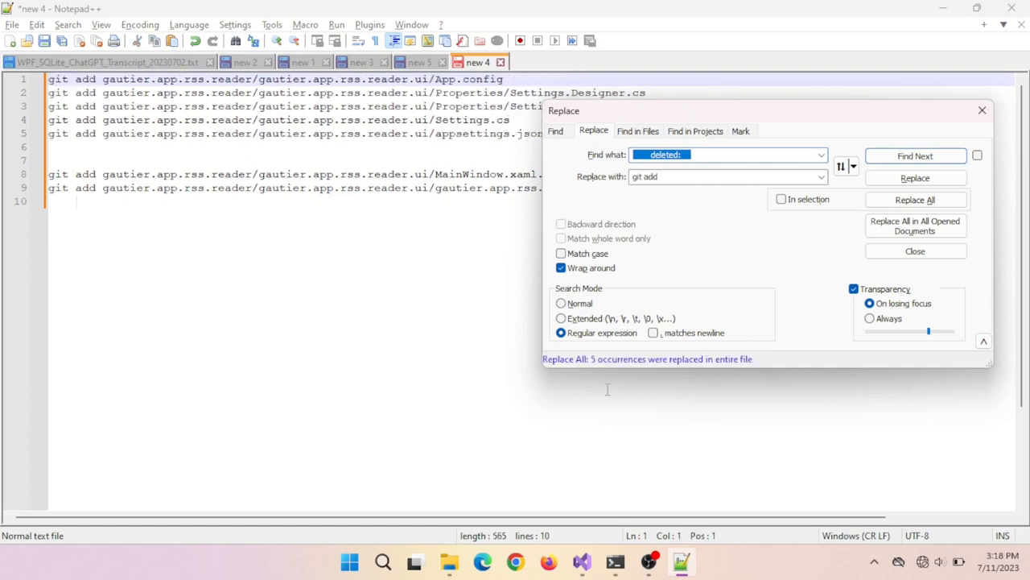
{"action": "left_click", "coordinate": [915, 250]}
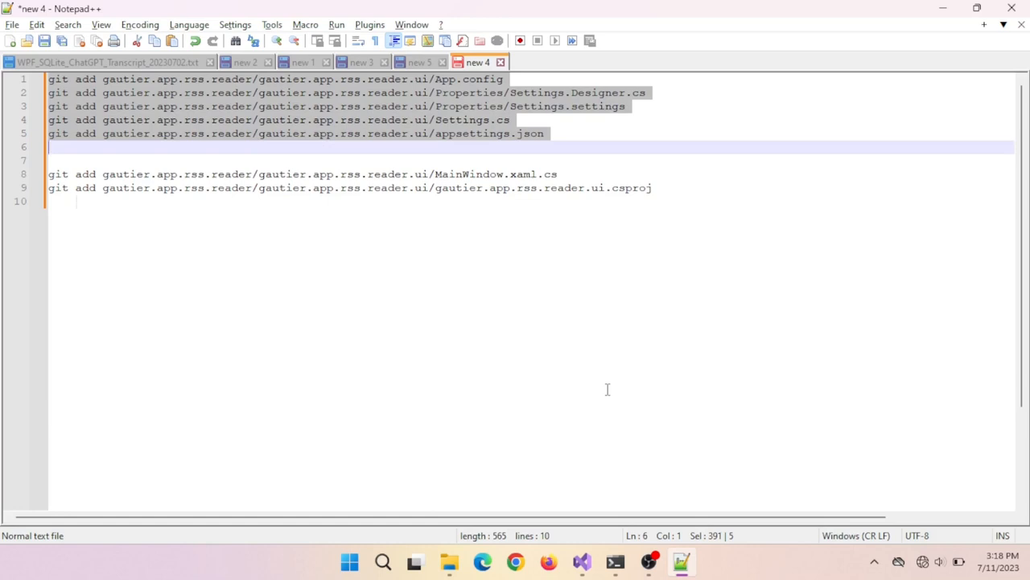
{"action": "left_click", "coordinate": [616, 561]}
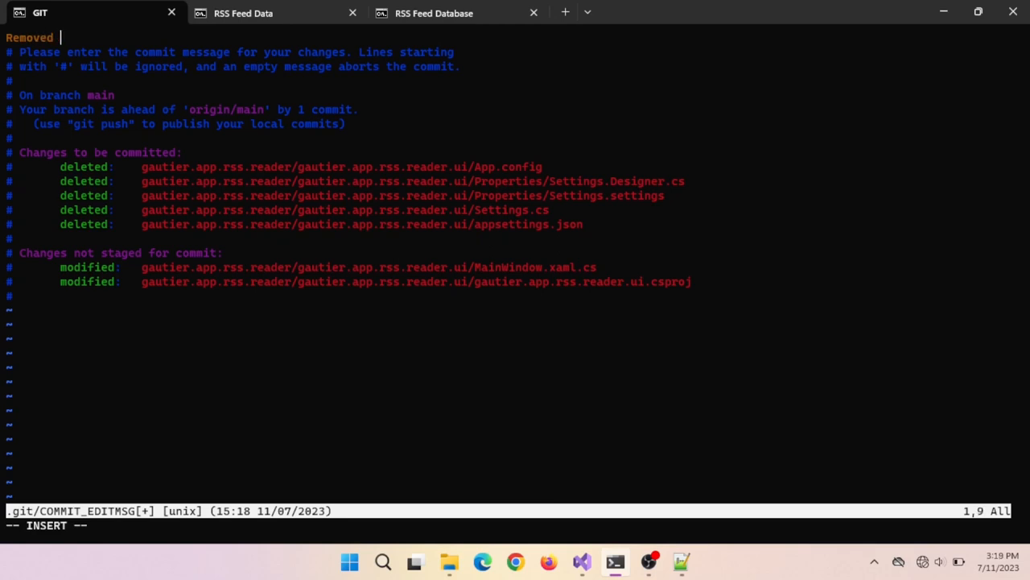
Complete the commit message 'Removed connection string' and run git push.
{"action": "type", "text": "conne"}
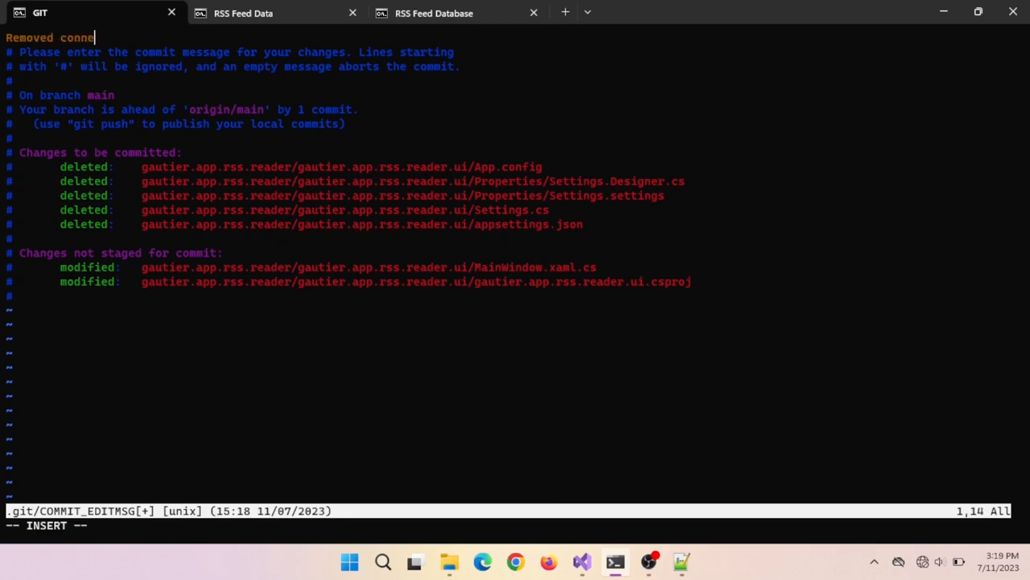
{"action": "type", "text": "ction string"}
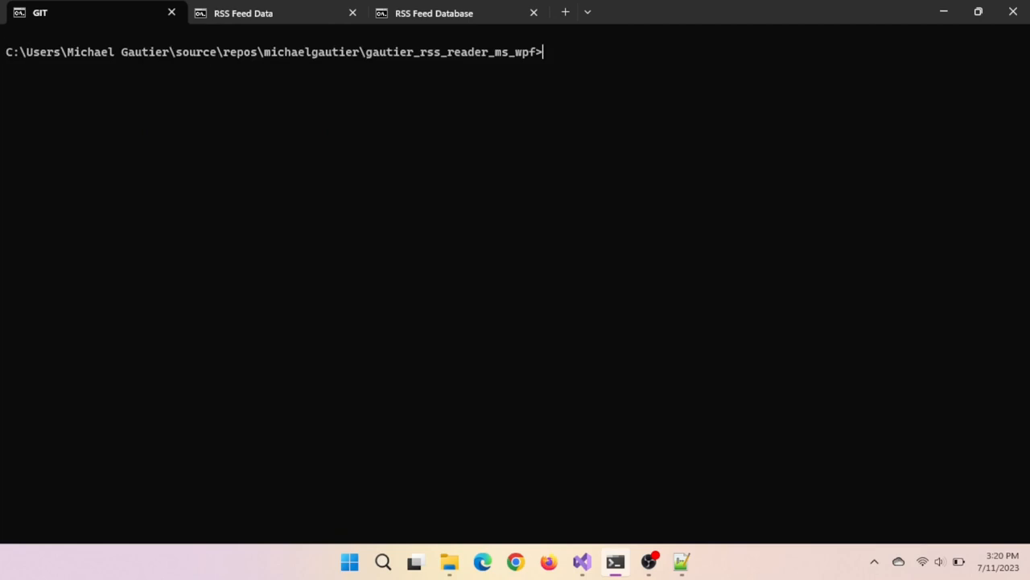
{"action": "type", "text": "git push"}
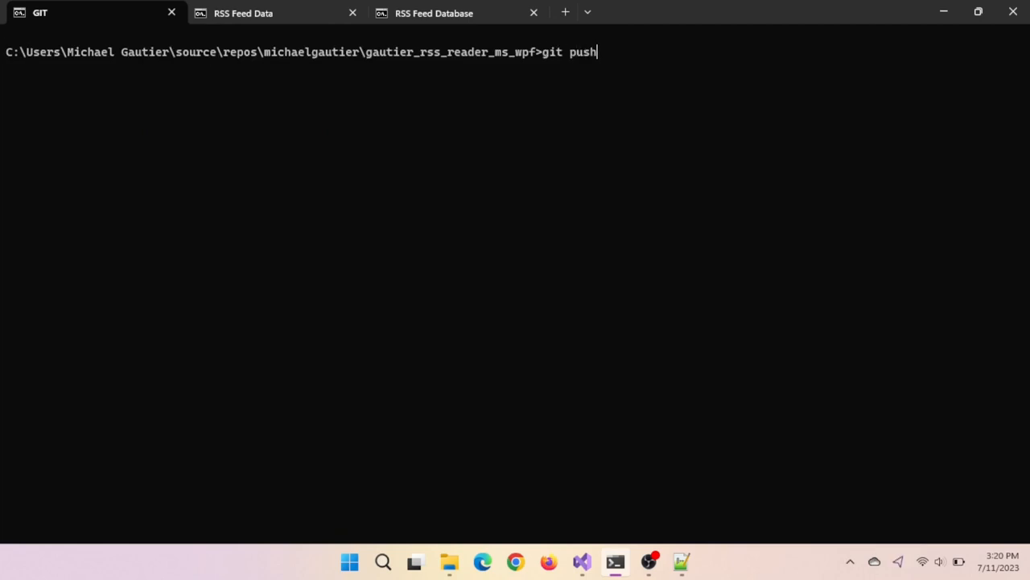
{"action": "key", "text": "enter"}
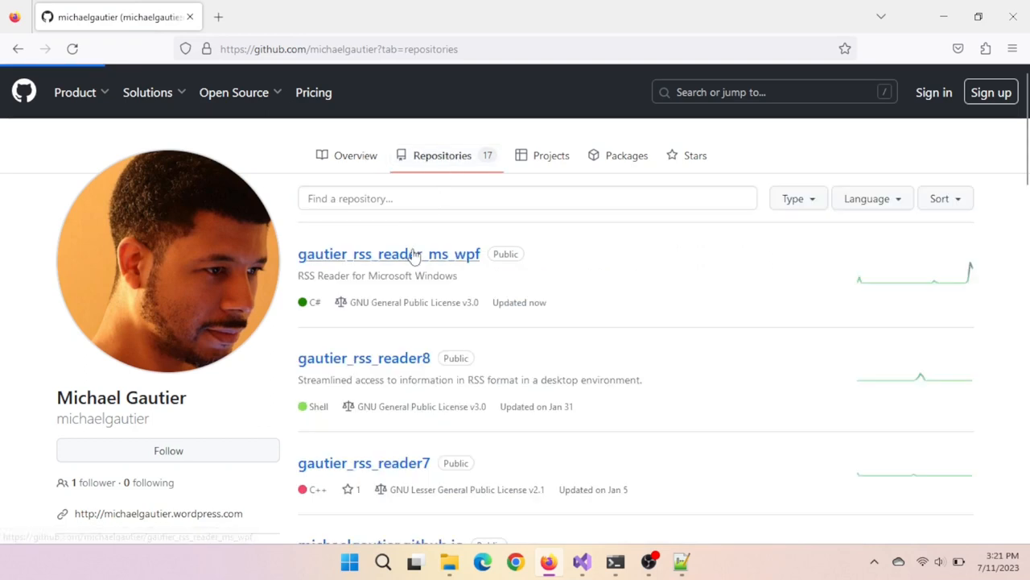
Open gautier_rss_reader_ms_wpf, then its gautier.app.rss.reader folder, and scroll the file list.
{"action": "left_click", "coordinate": [389, 253]}
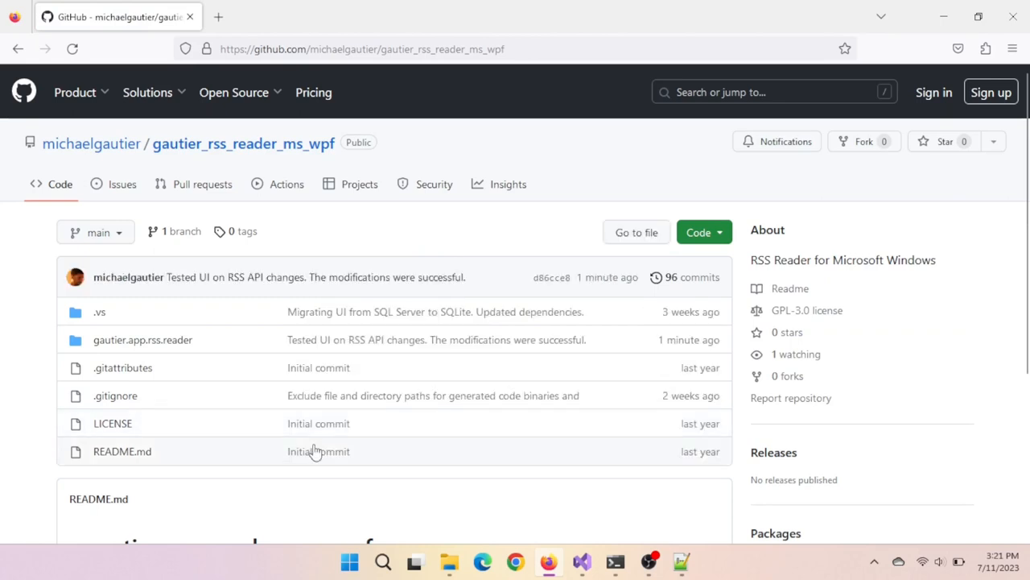
{"action": "mouse_move", "coordinate": [142, 339]}
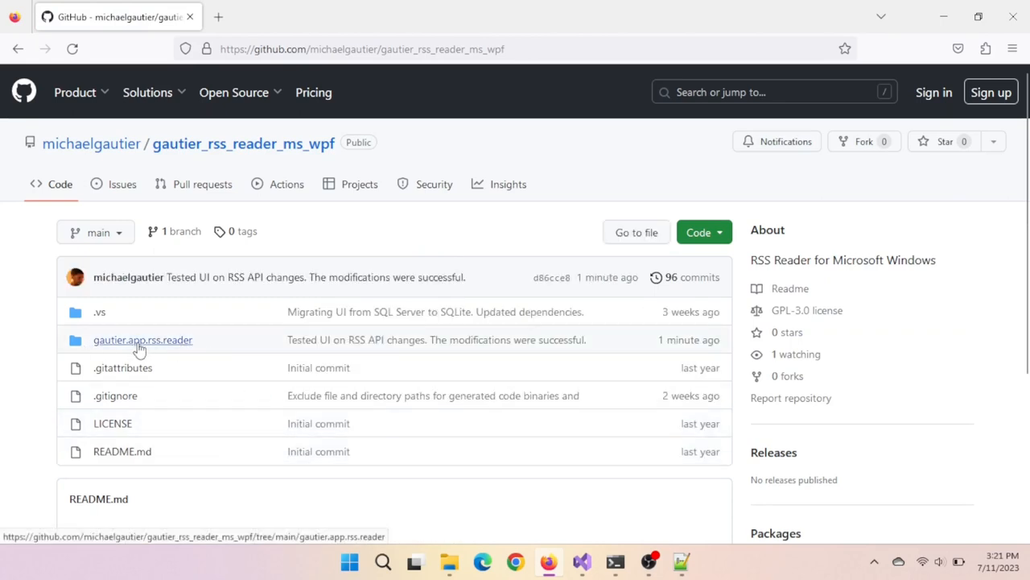
{"action": "left_click", "coordinate": [142, 338]}
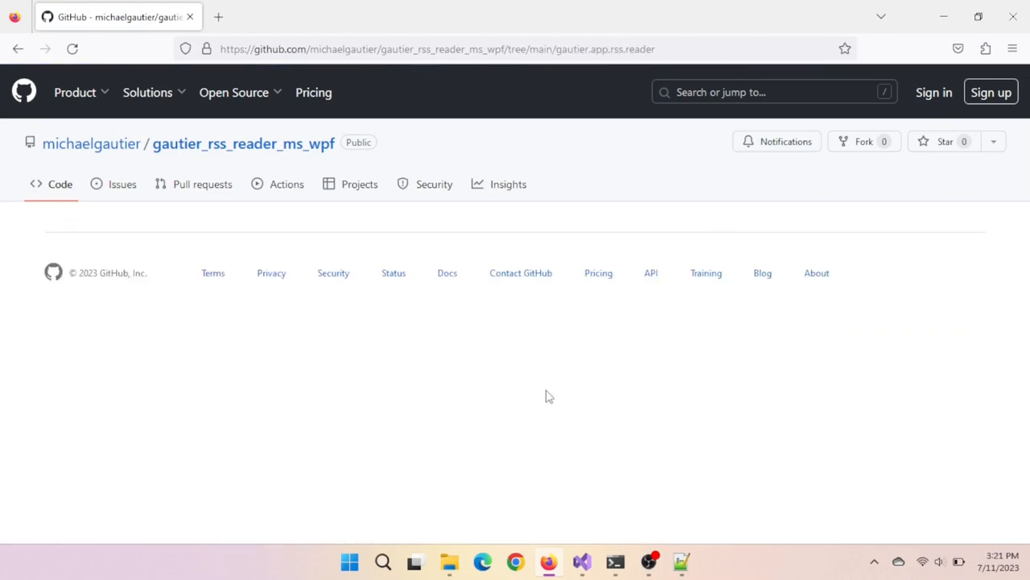
{"action": "mouse_move", "coordinate": [683, 396]}
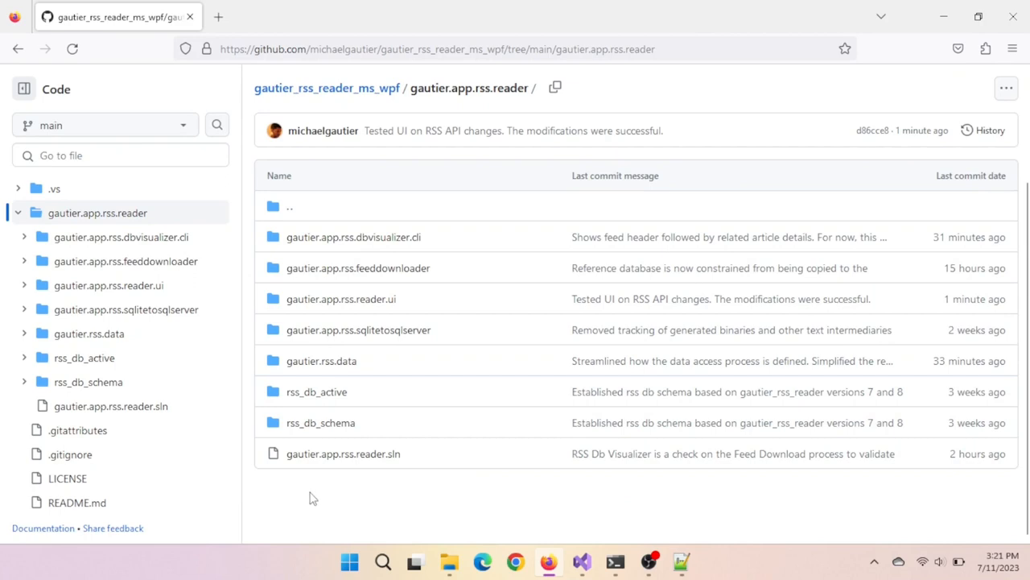
{"action": "mouse_move", "coordinate": [358, 502]}
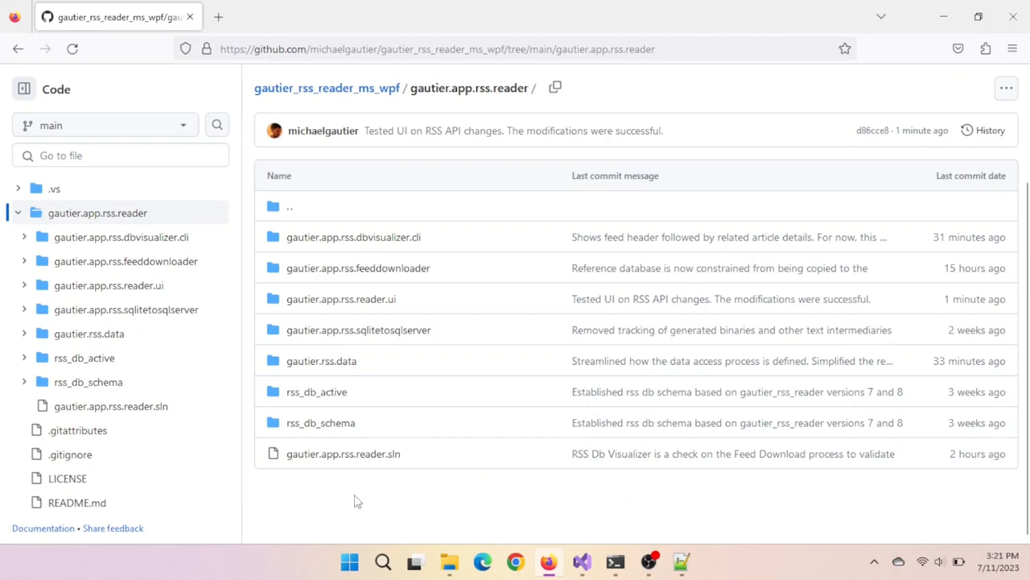
{"action": "mouse_move", "coordinate": [372, 493]}
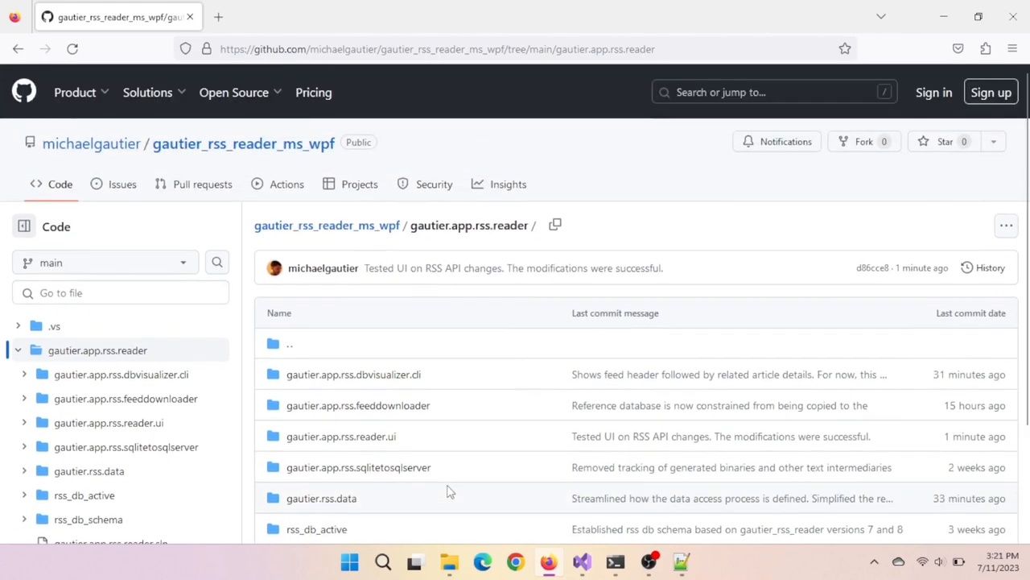
{"action": "scroll", "scroll_direction": "down", "scroll_amount": 3}
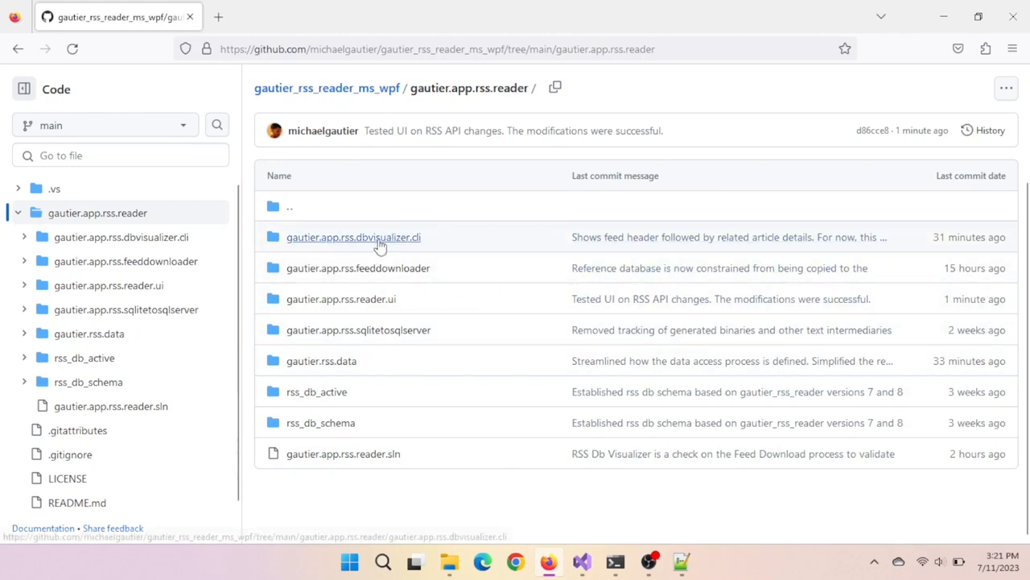
{"action": "mouse_move", "coordinate": [410, 515]}
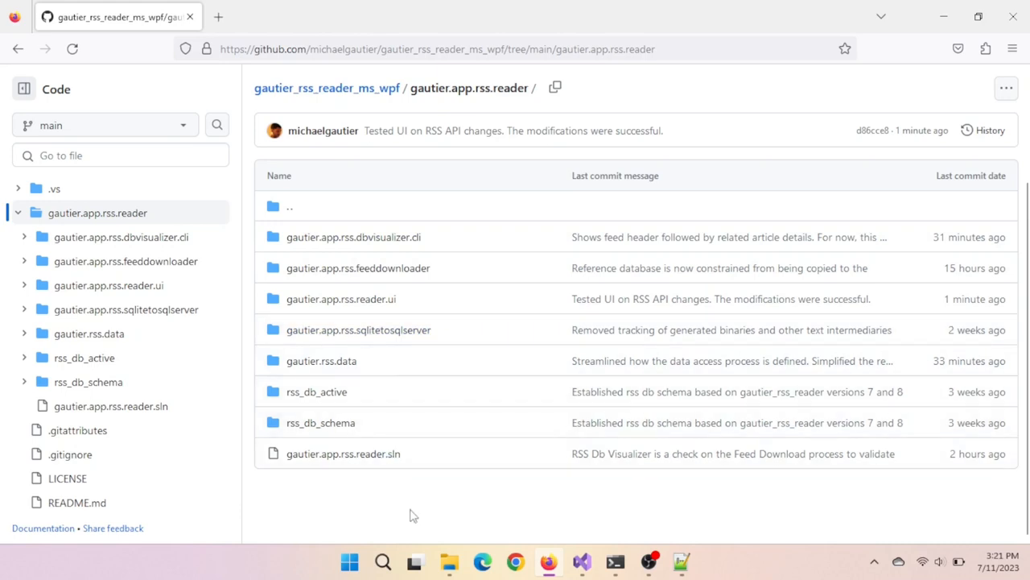